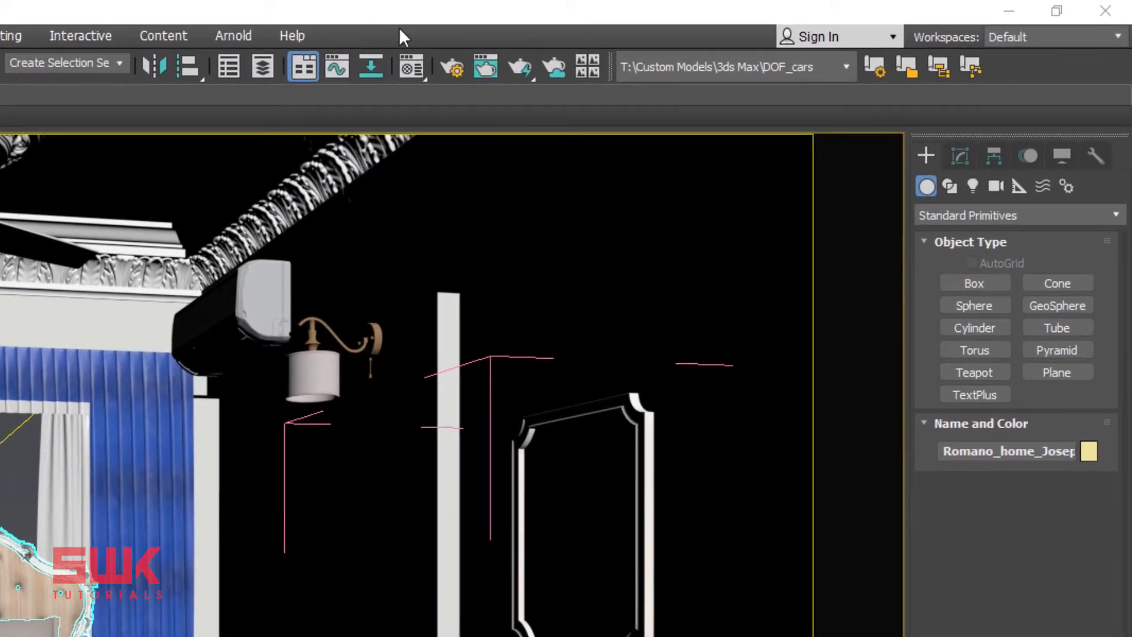
mouse_move(453, 66)
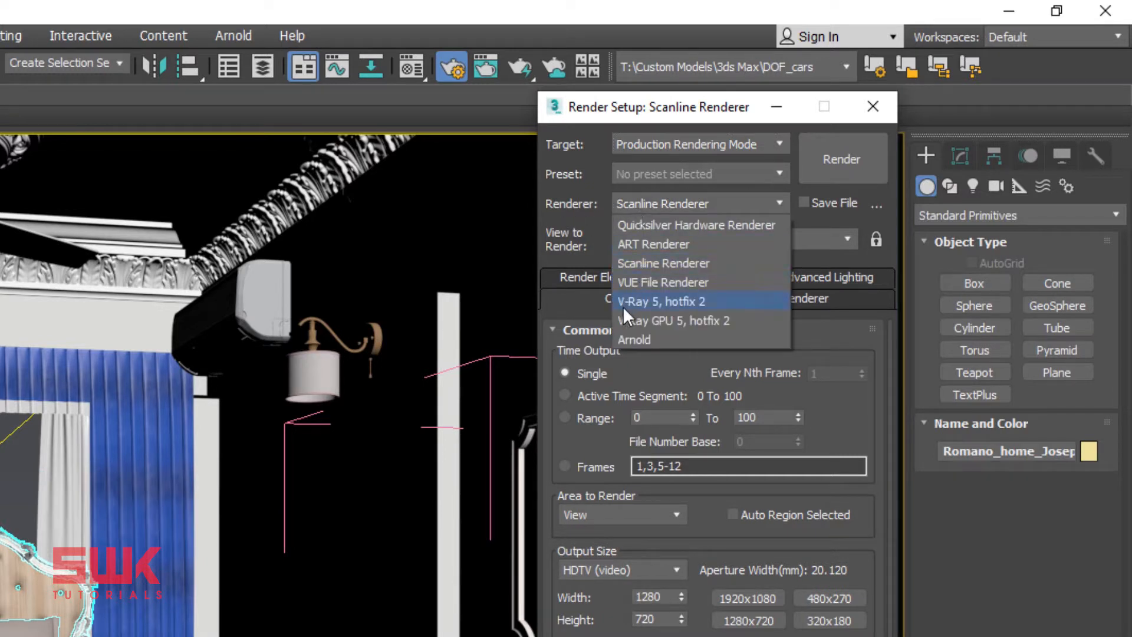
mouse_move(674, 320)
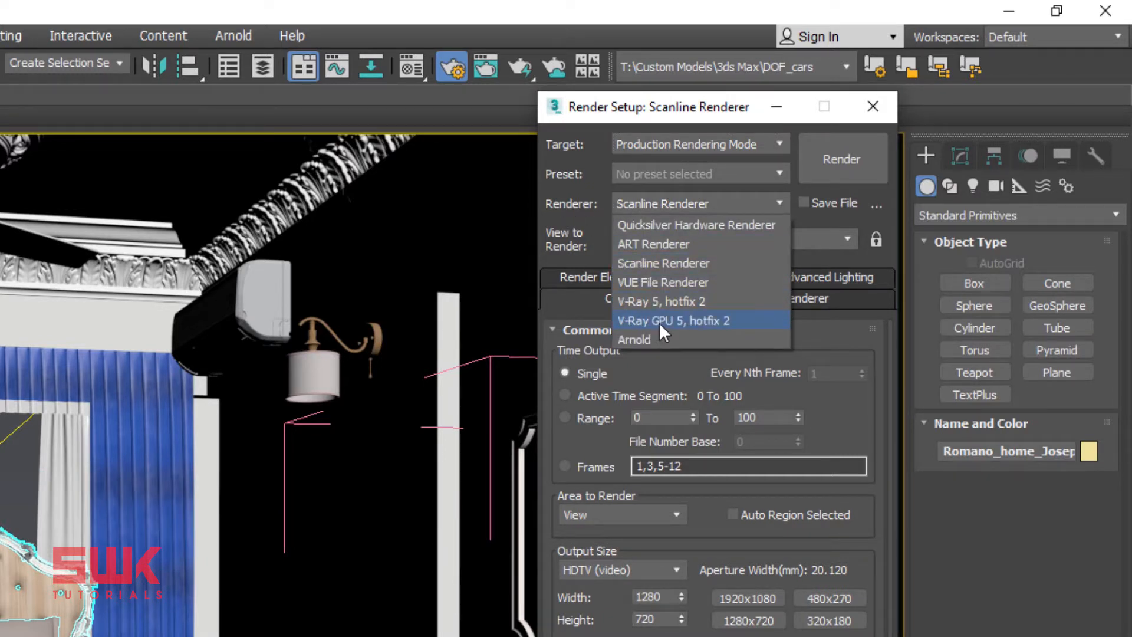
mouse_move(638, 304)
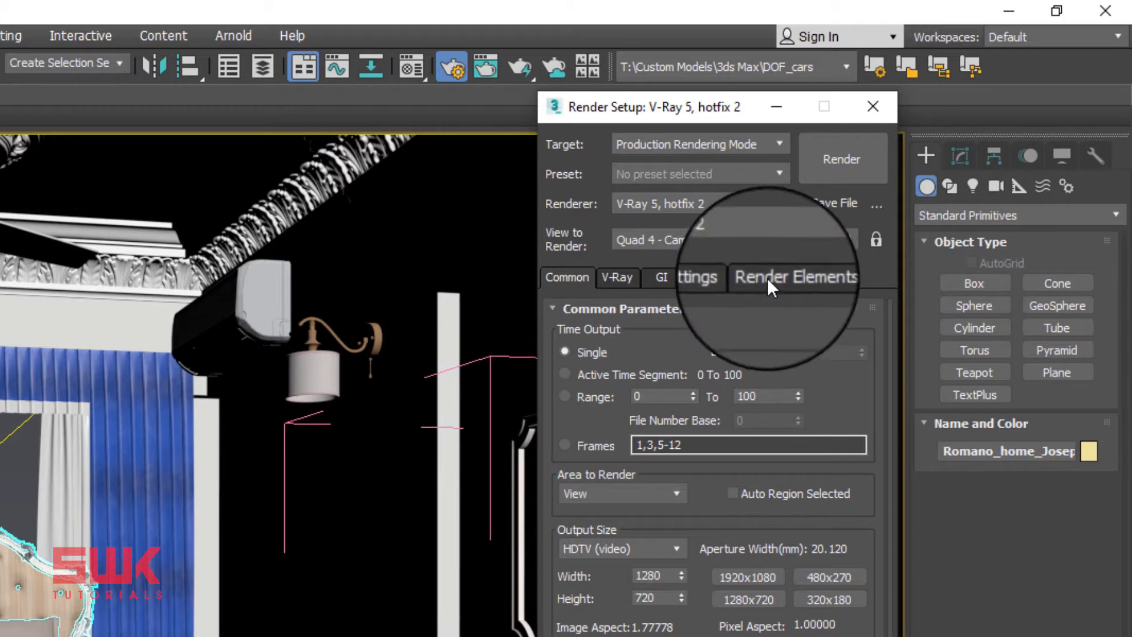
Add a VRayDenoiser render element and set Light cache Subdivs to 500 in the GI settings.
click(795, 276)
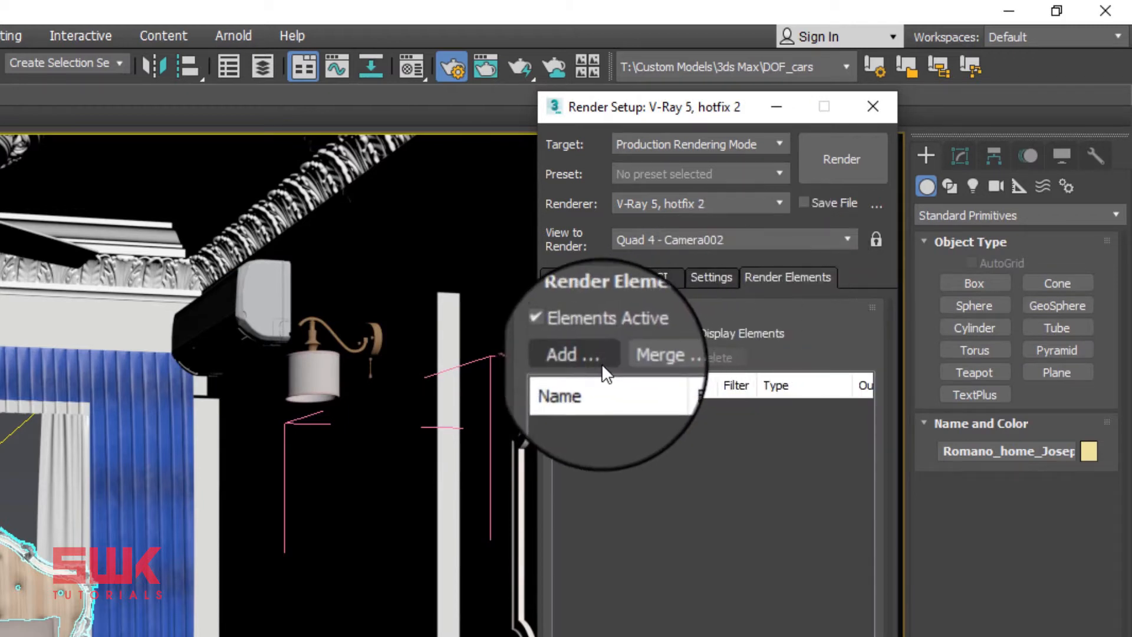
click(575, 354)
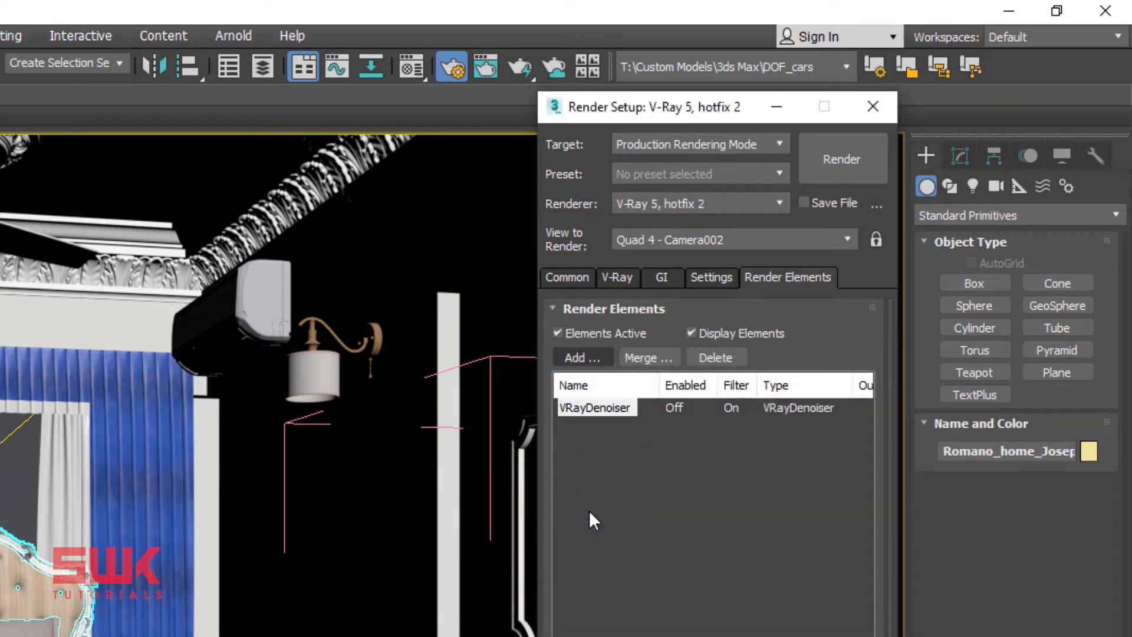
mouse_move(668, 290)
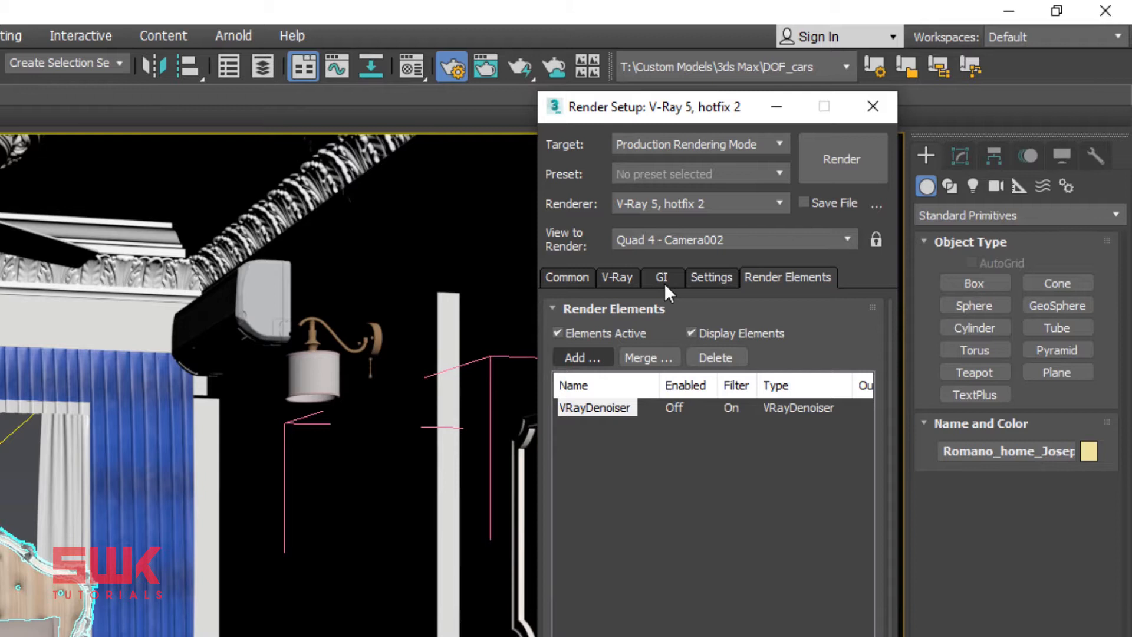
click(662, 277)
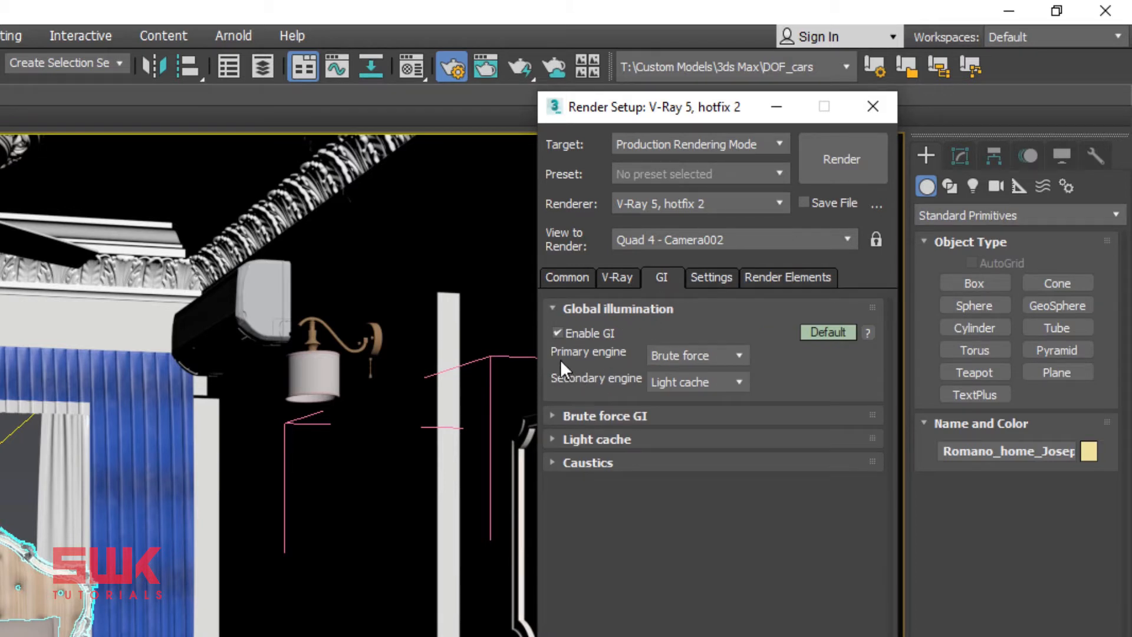
mouse_move(626, 385)
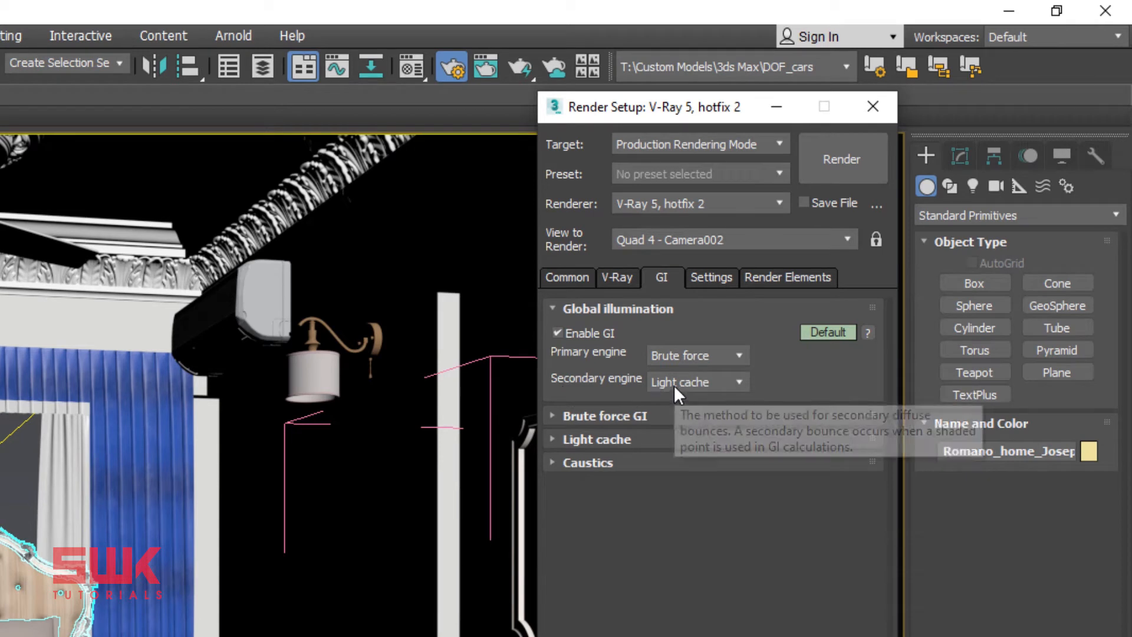
mouse_move(625, 321)
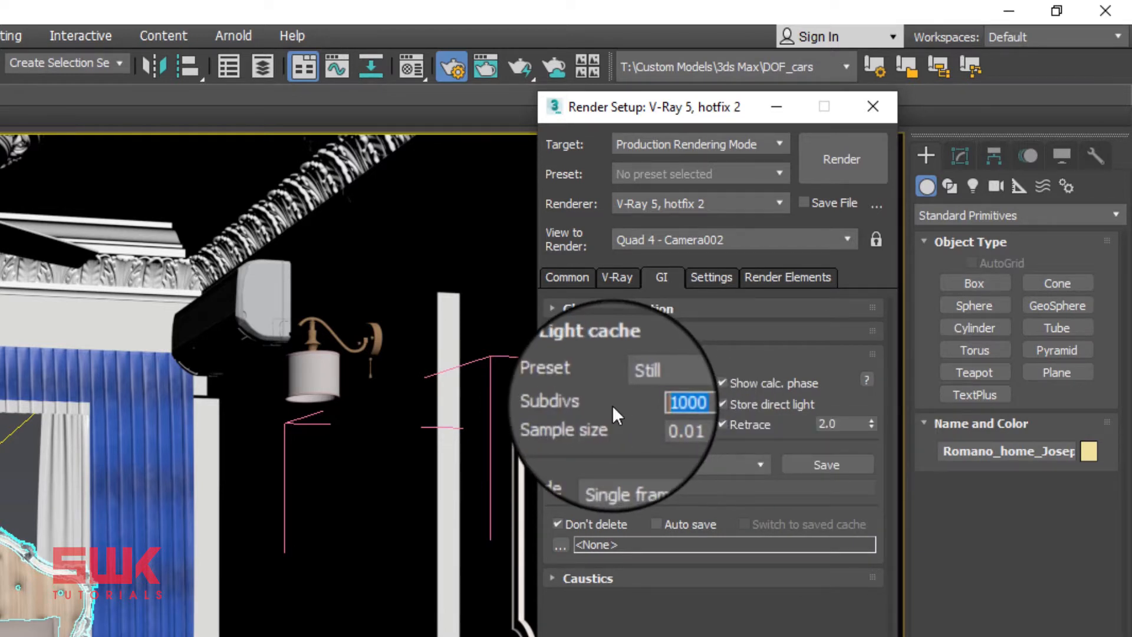
text(500)
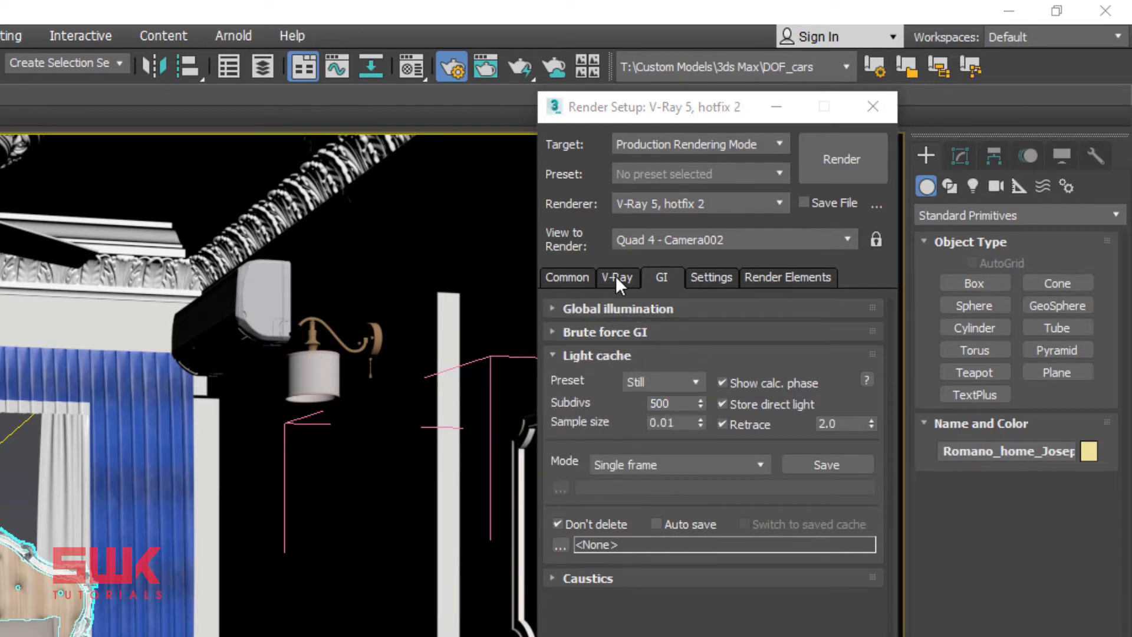
Expand the Image sampler and Progressive image sampler rollouts showing 1–100 subdivs and 0.01 noise threshold.
click(618, 277)
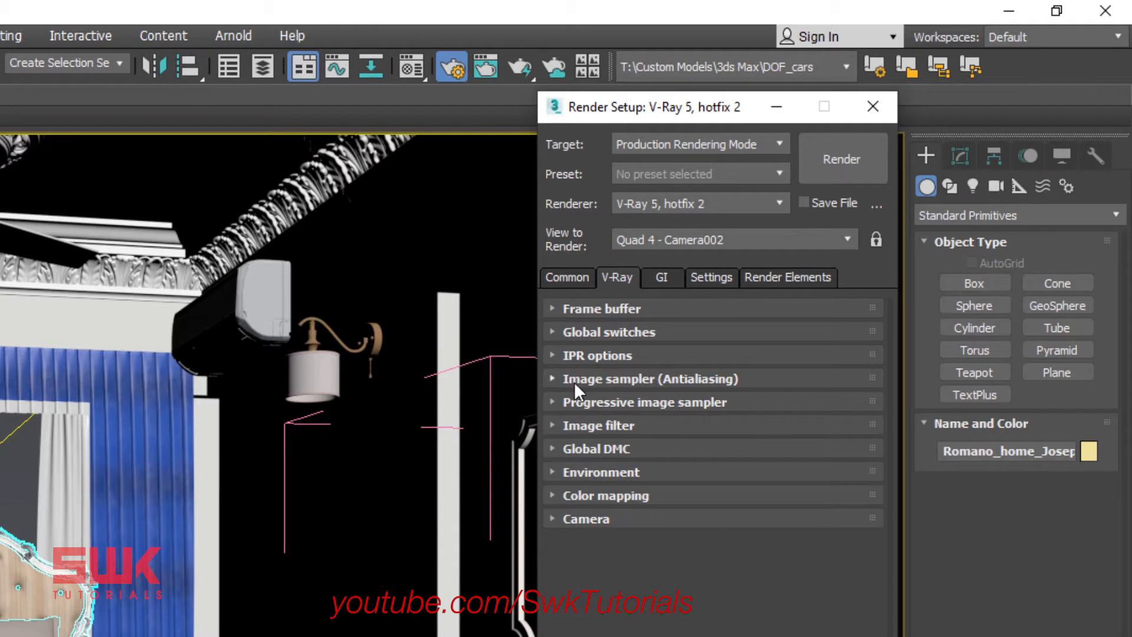
mouse_move(565, 386)
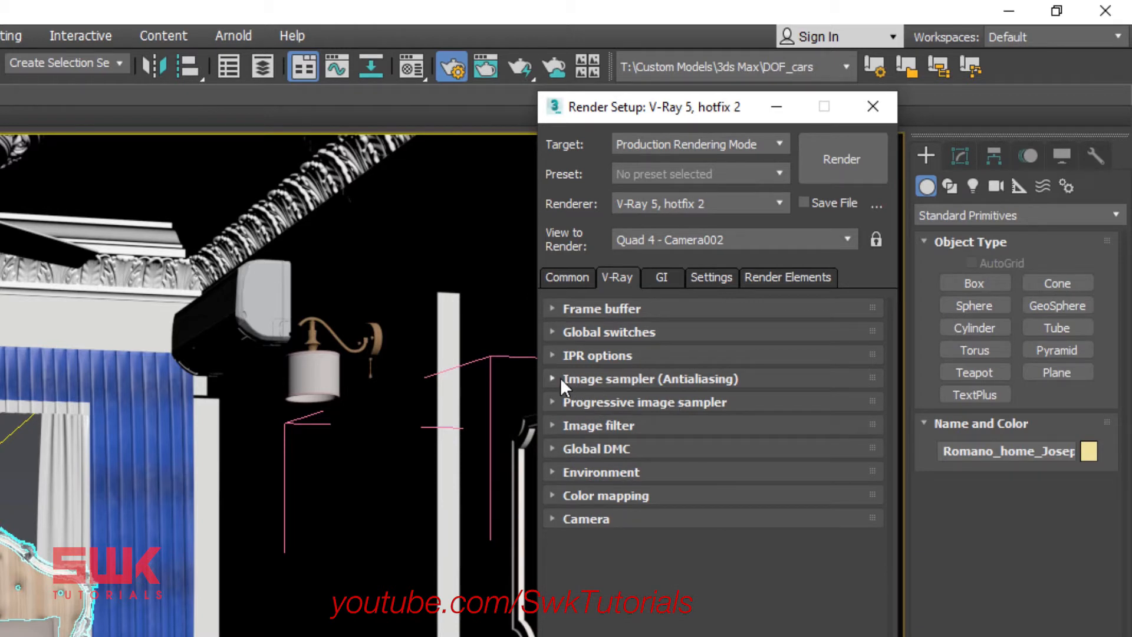
click(552, 379)
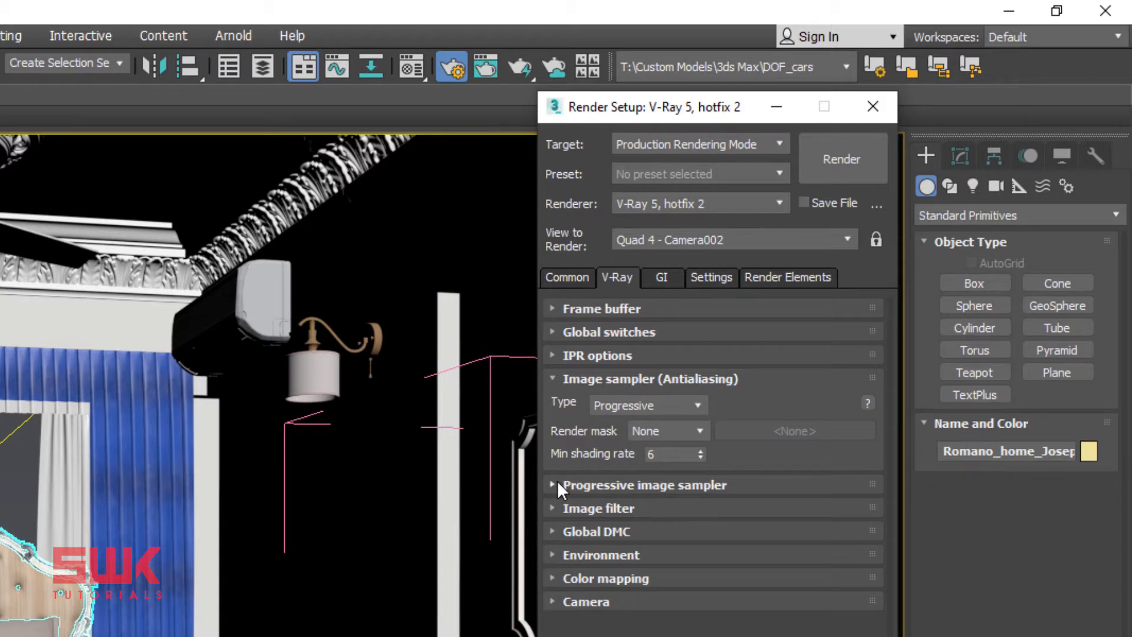
click(552, 485)
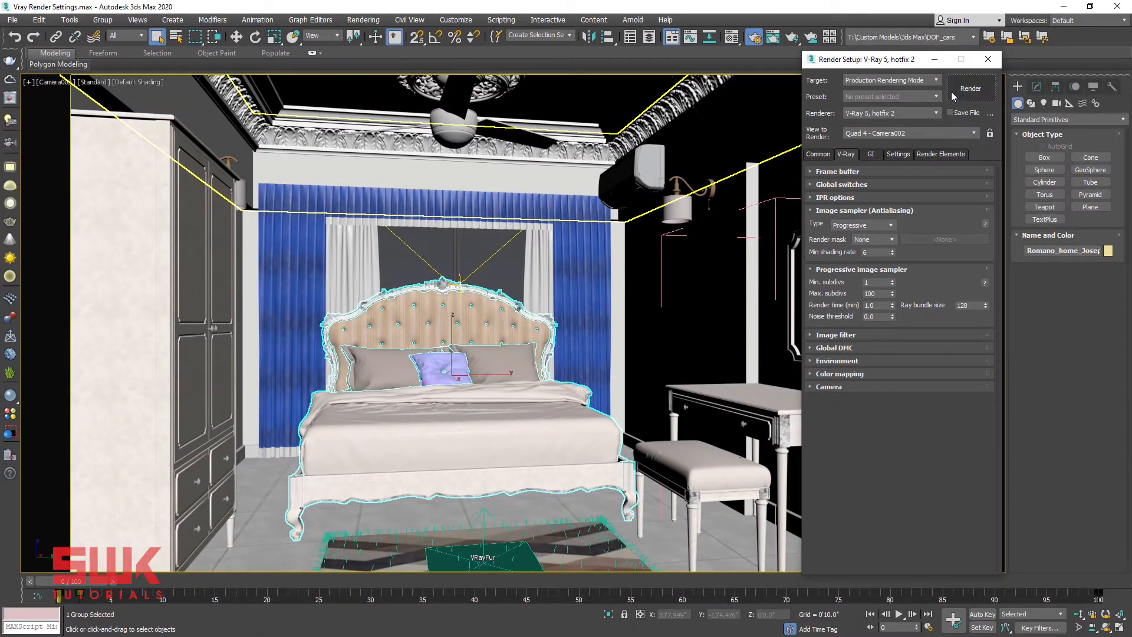
Render the bedroom camera view into the V-Ray frame buffer with the denoiser layer listed.
click(970, 87)
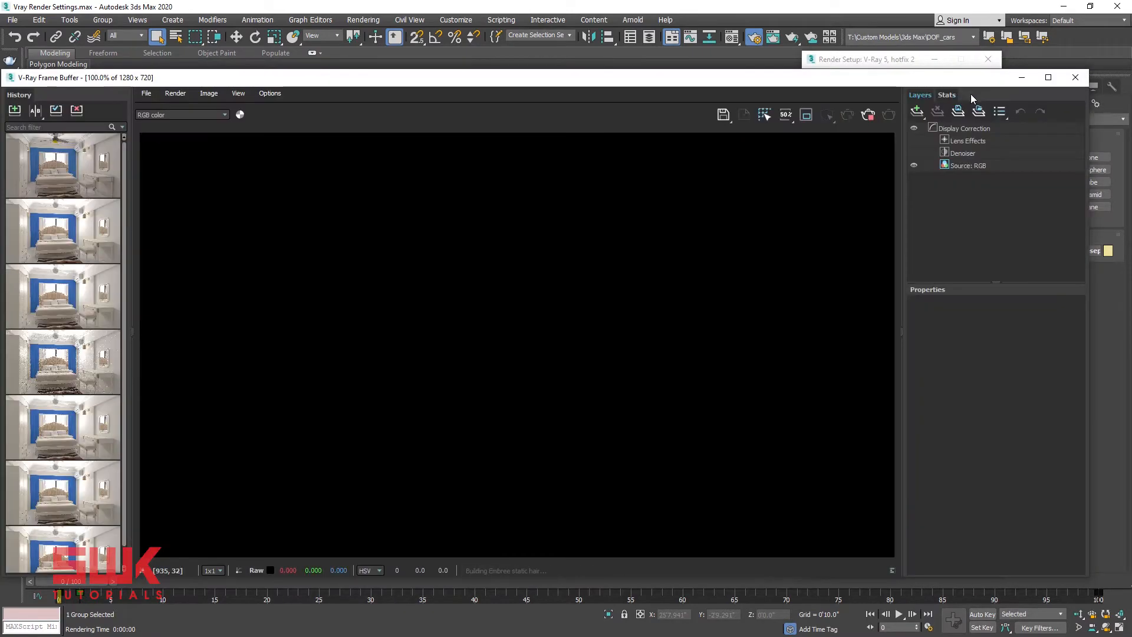
click(889, 116)
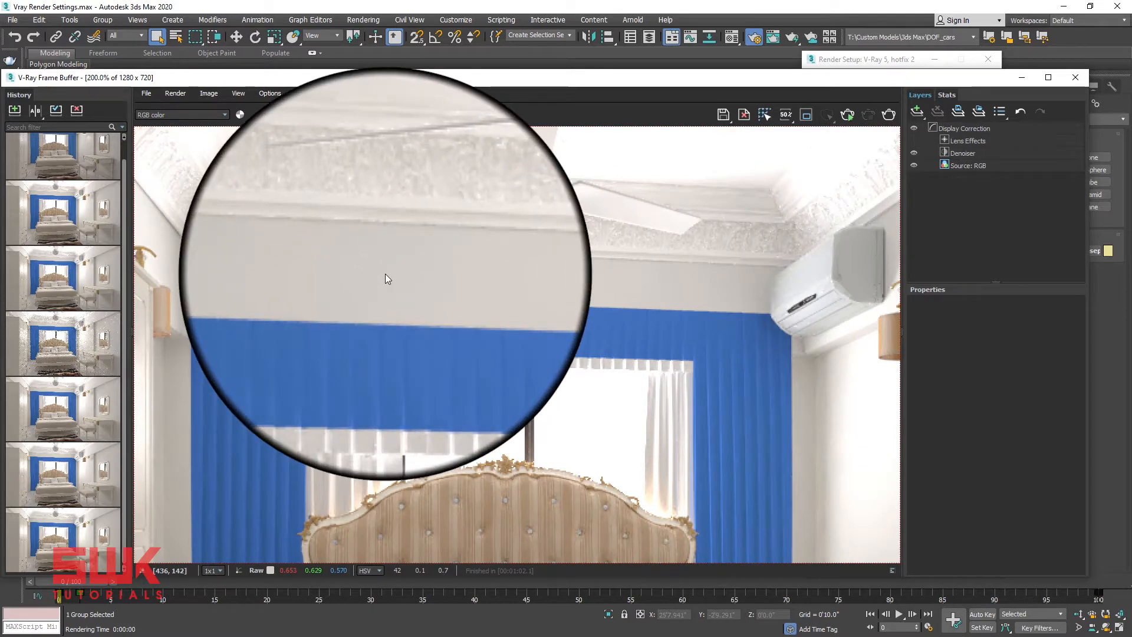
mouse_move(467, 245)
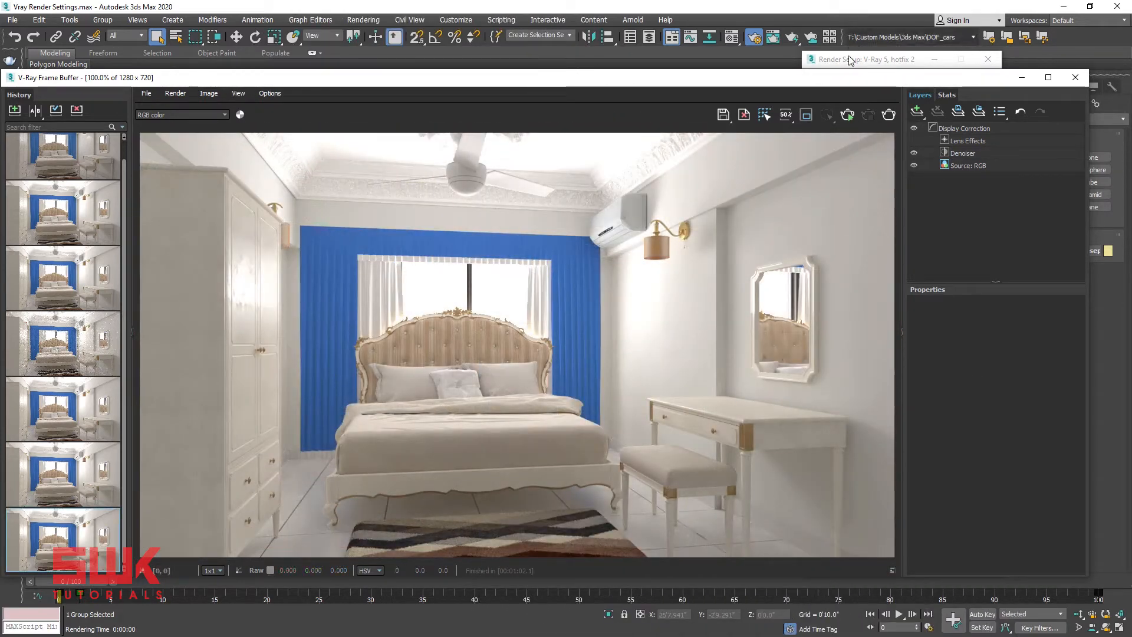
mouse_move(747, 225)
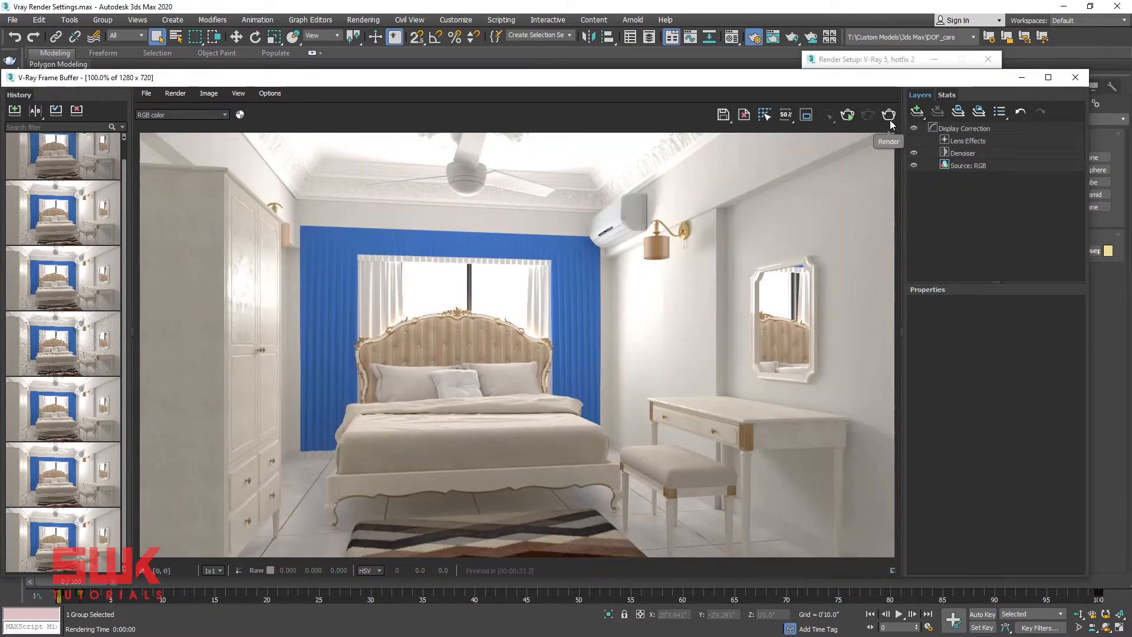
mouse_move(135, 446)
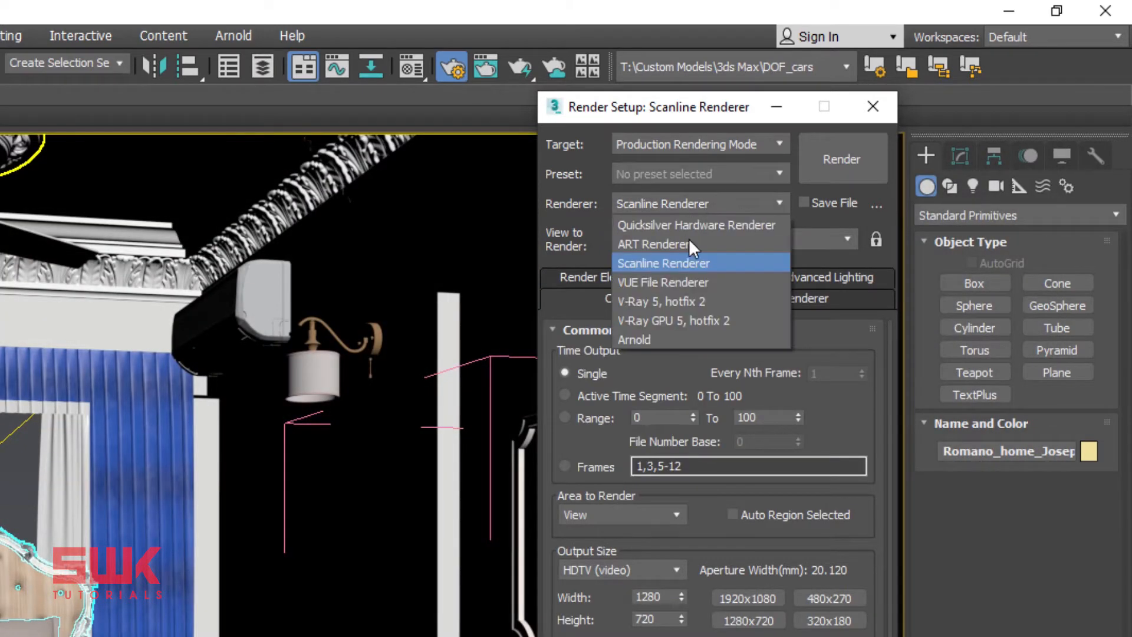
Switch the renderer to V-Ray 5, delete the VRayDenoiser element and add a fresh one.
click(661, 302)
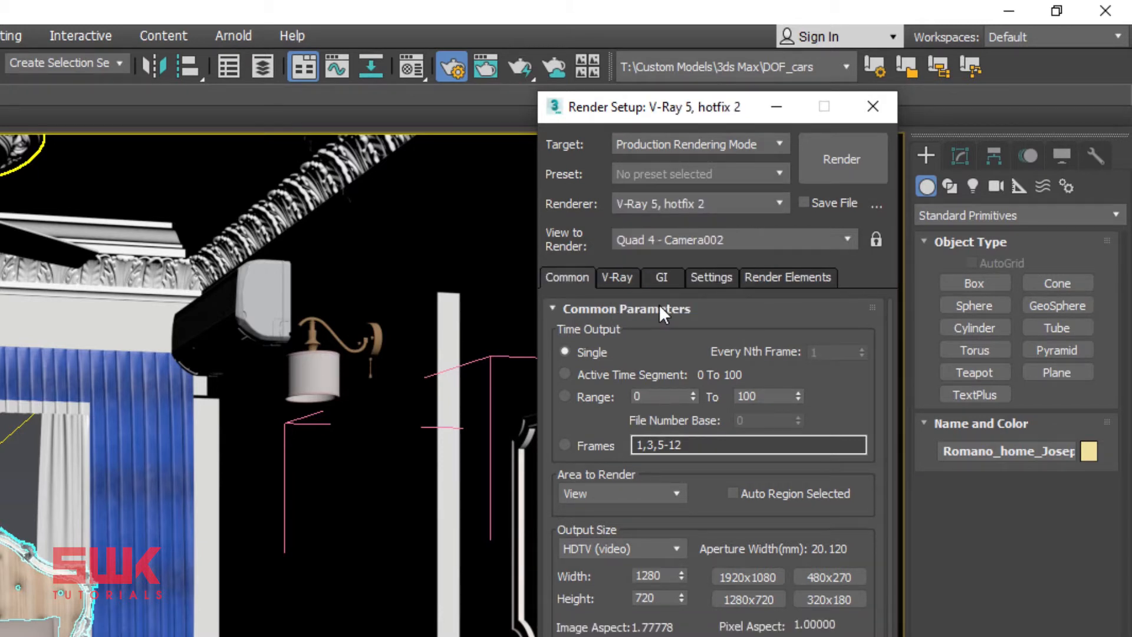
click(618, 277)
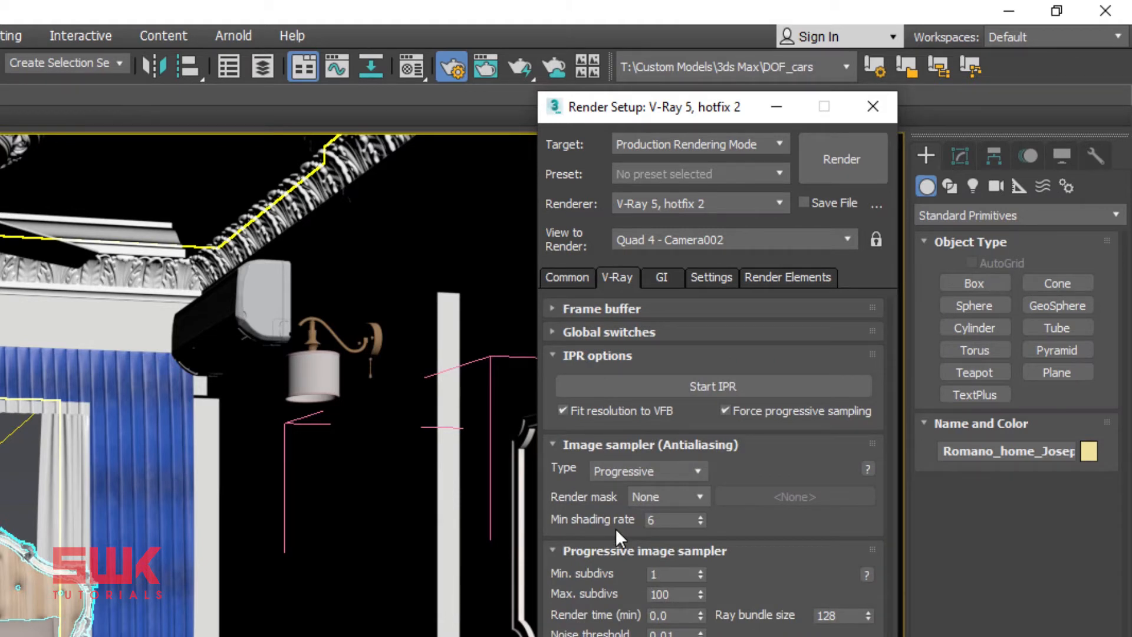
mouse_move(671, 496)
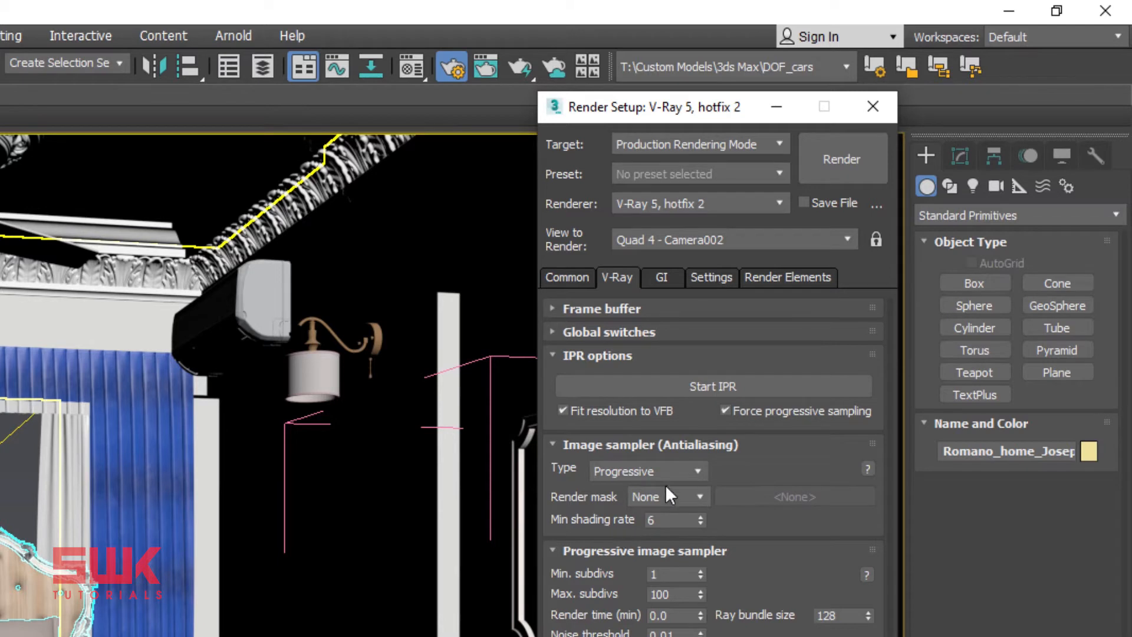
click(788, 277)
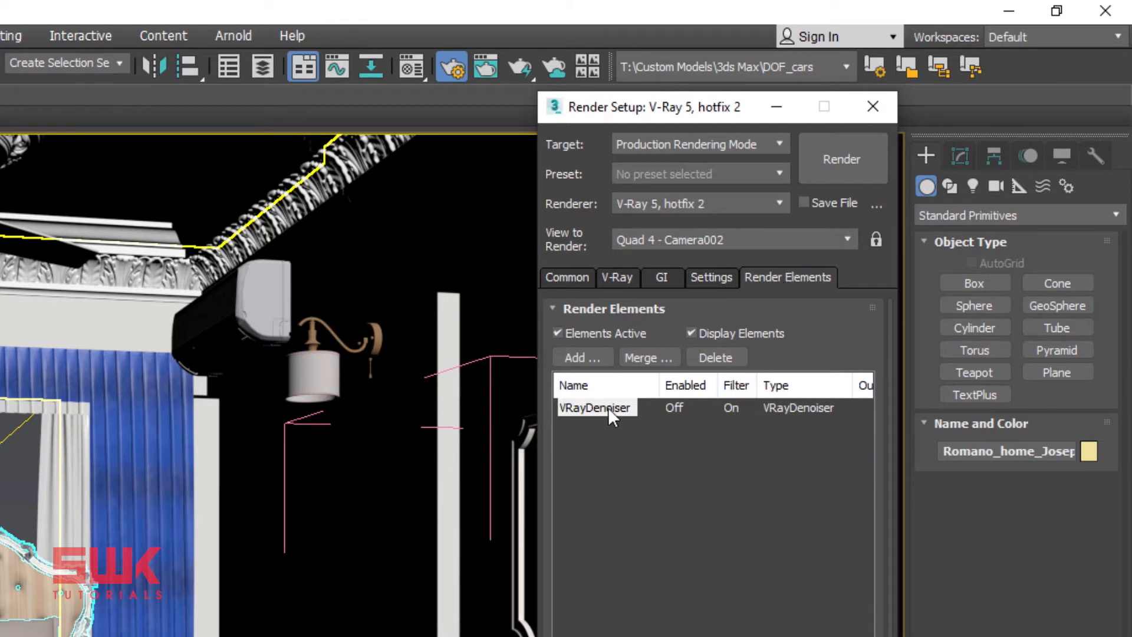
click(717, 358)
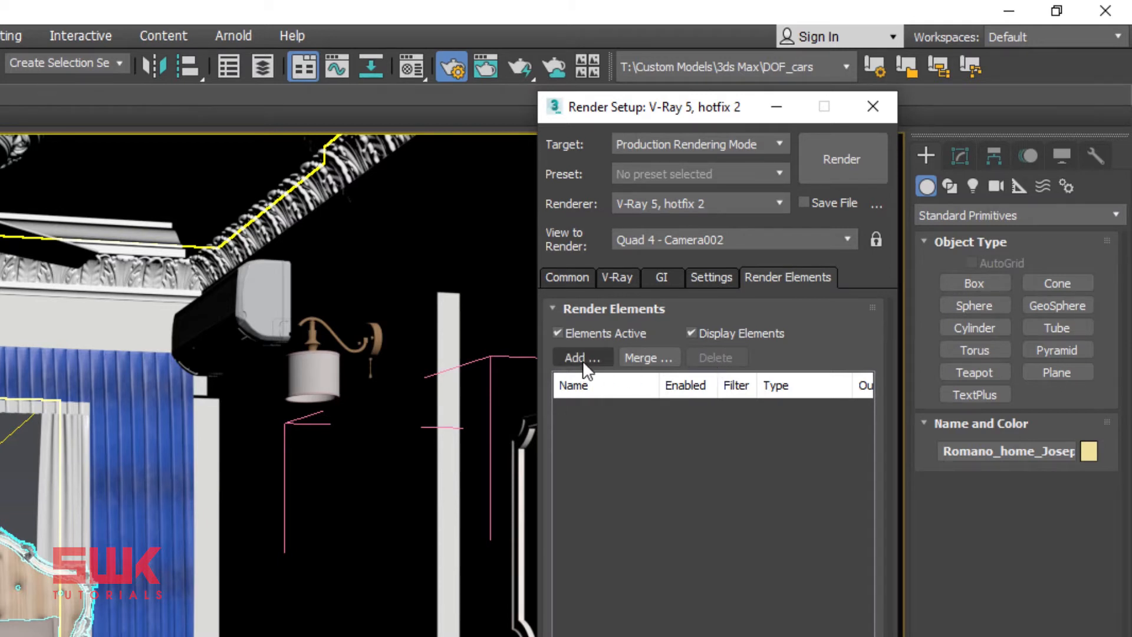
click(583, 358)
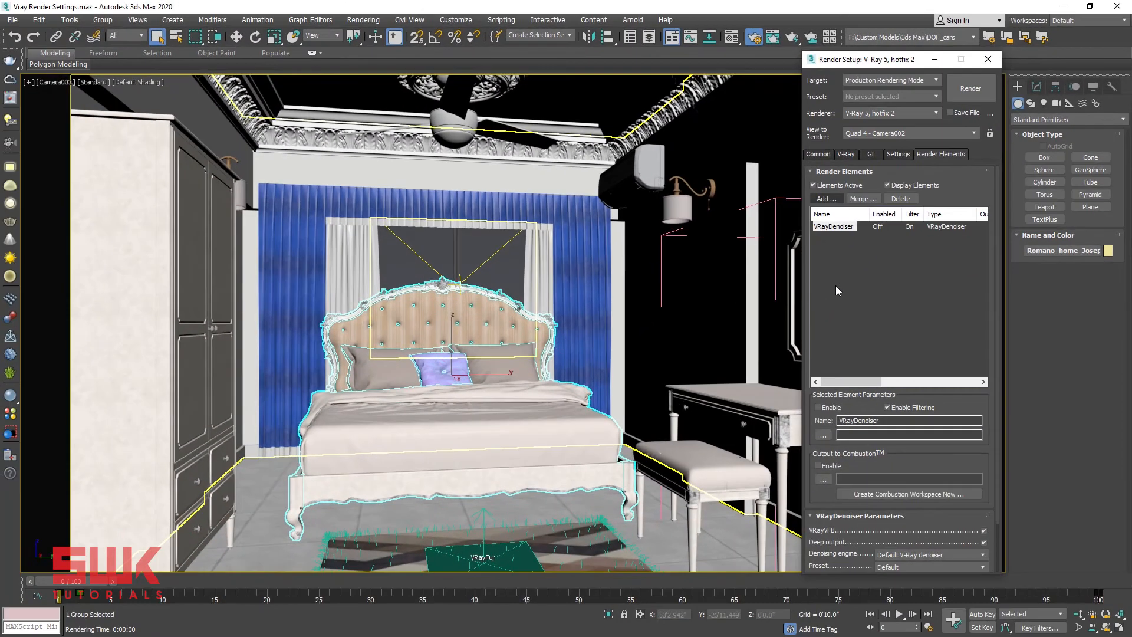
mouse_move(831, 255)
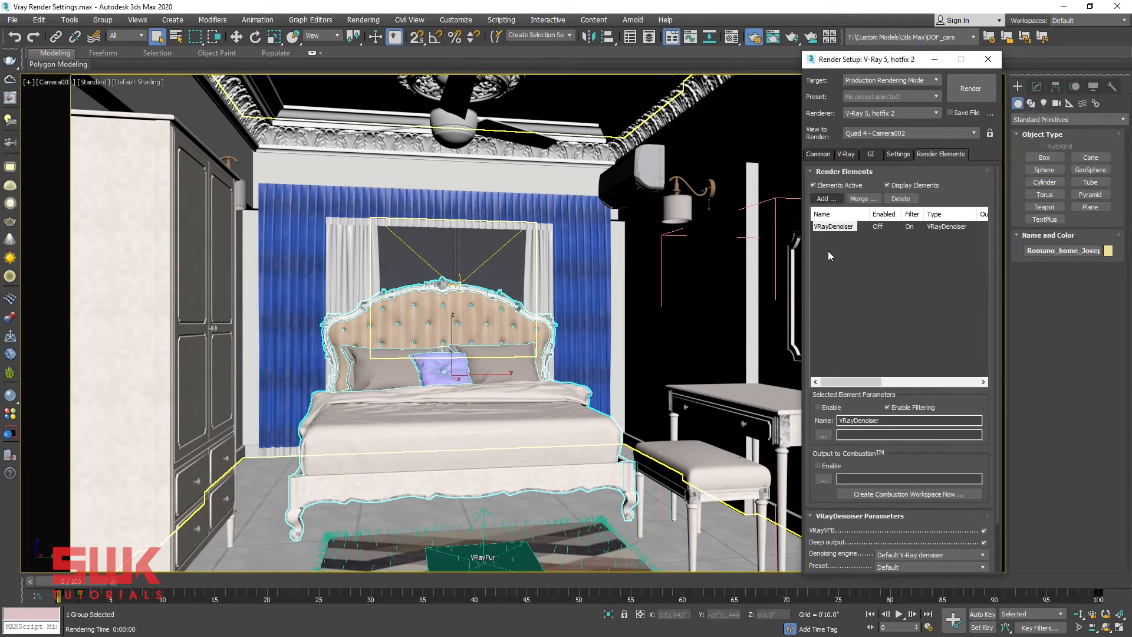
Set the denoiser preset to Mild, toggle the Denoiser layer off and on, and reopen the preset list.
click(833, 227)
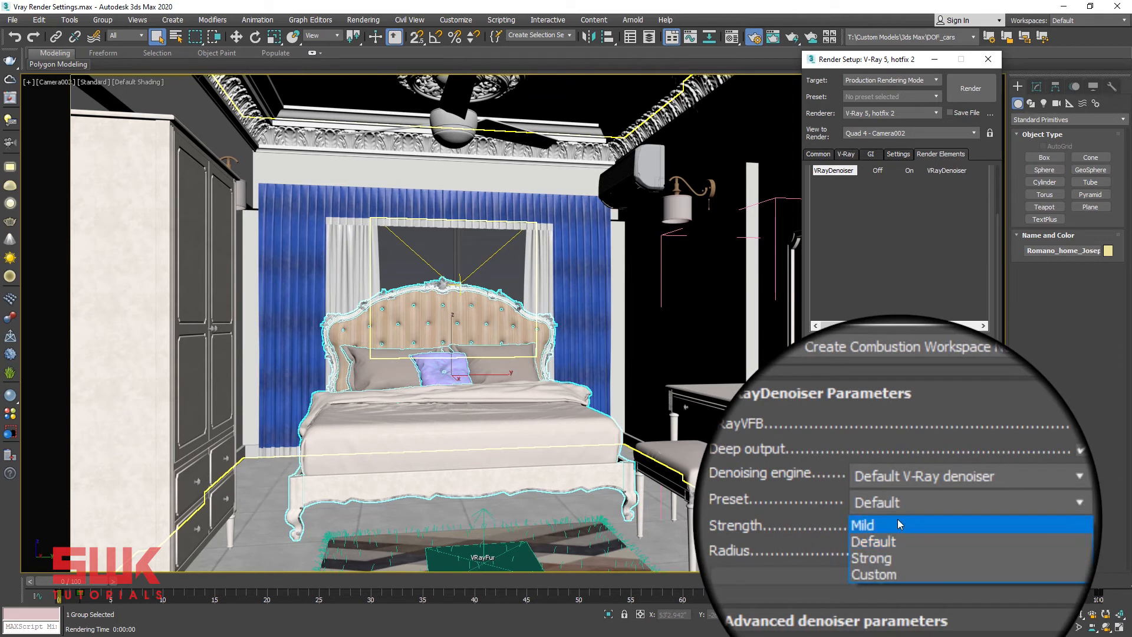
click(864, 525)
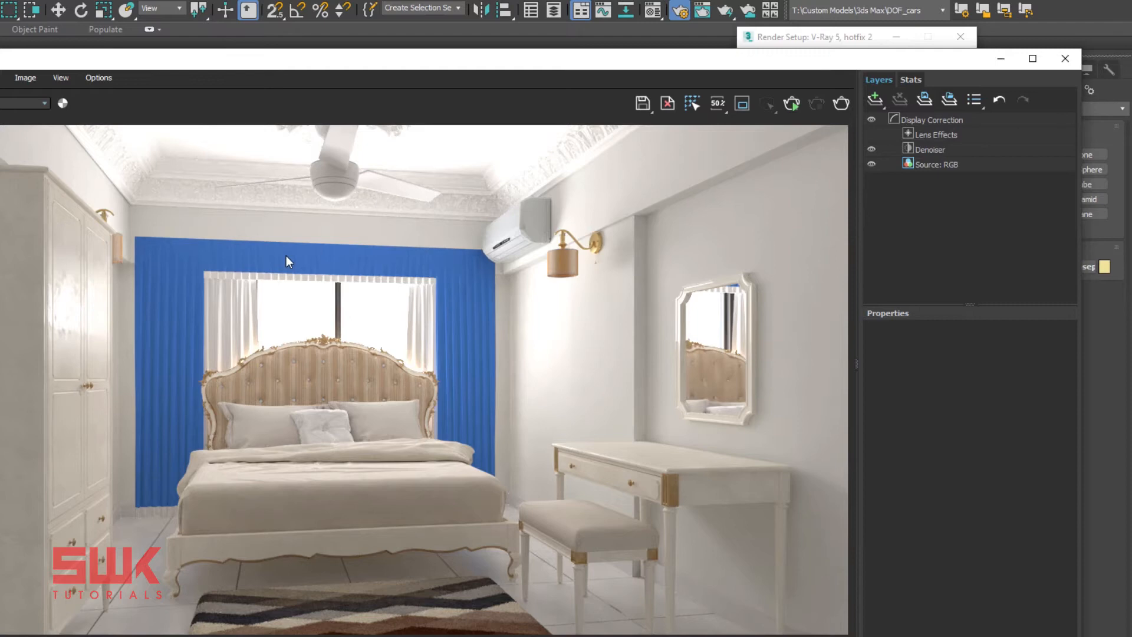
click(873, 149)
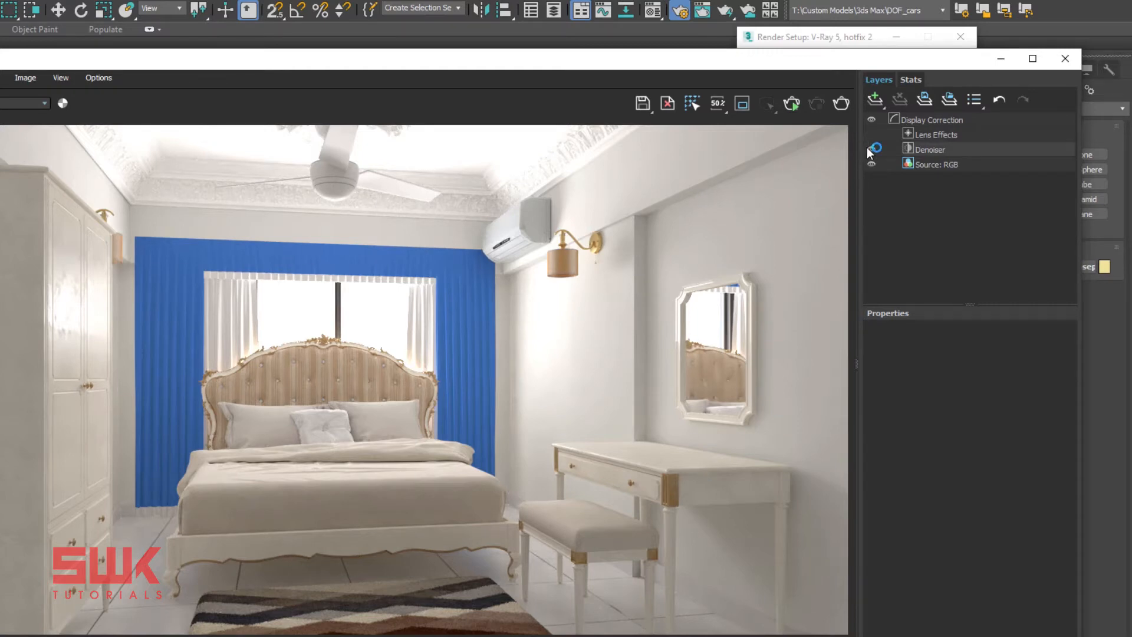
click(872, 148)
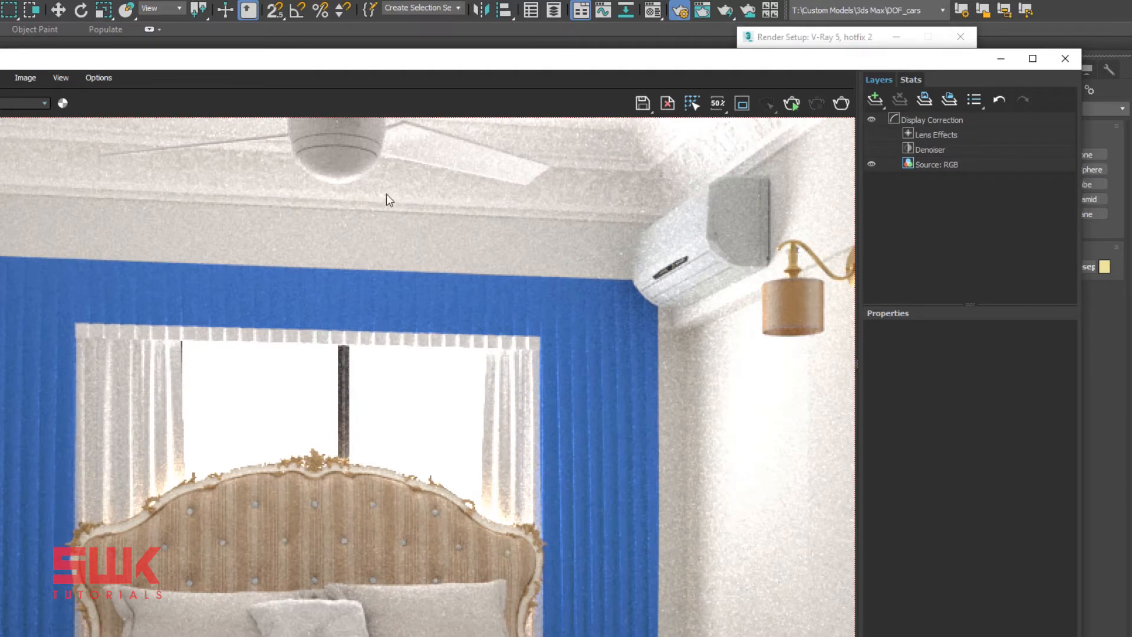
click(909, 164)
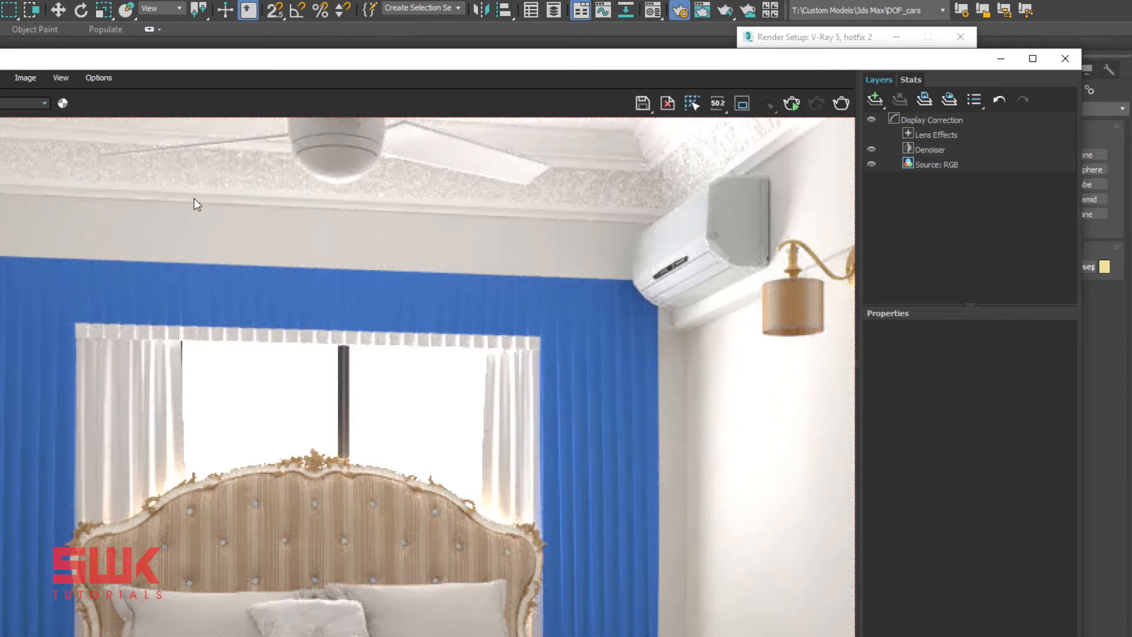
mouse_move(363, 234)
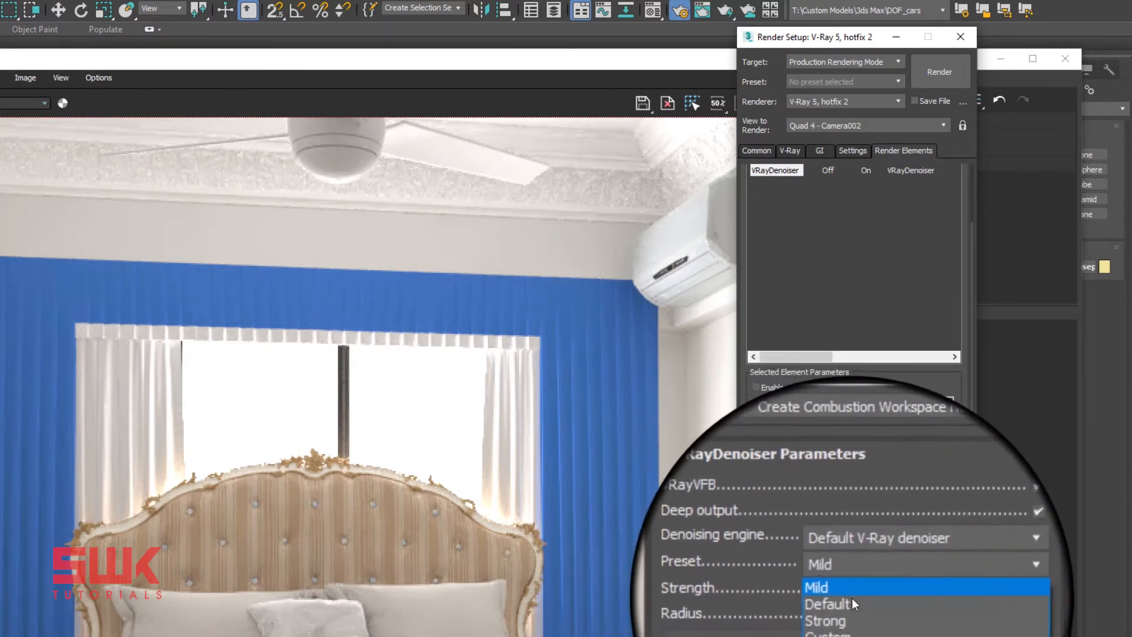
click(817, 588)
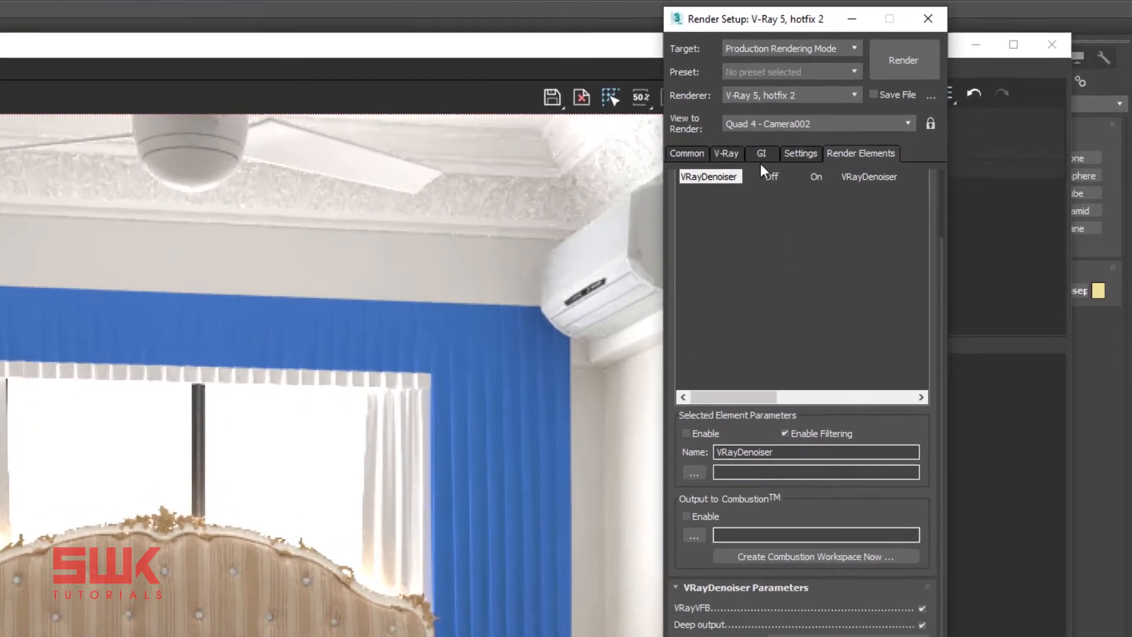
Expand Global illumination and Light cache and set Subdivs to 2500.
click(762, 154)
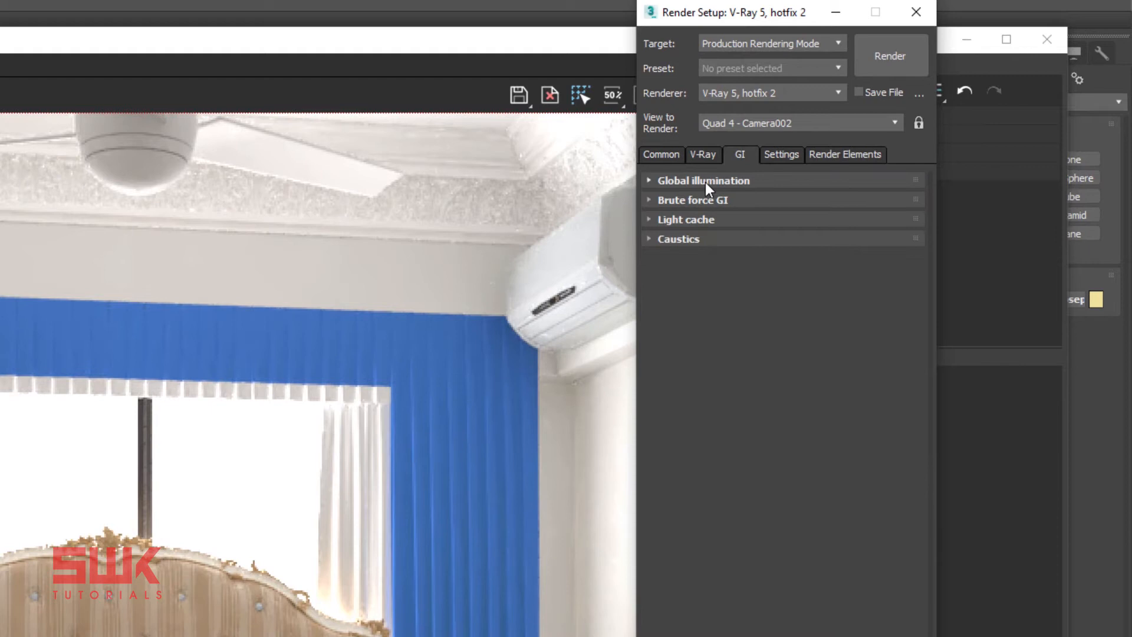
click(703, 180)
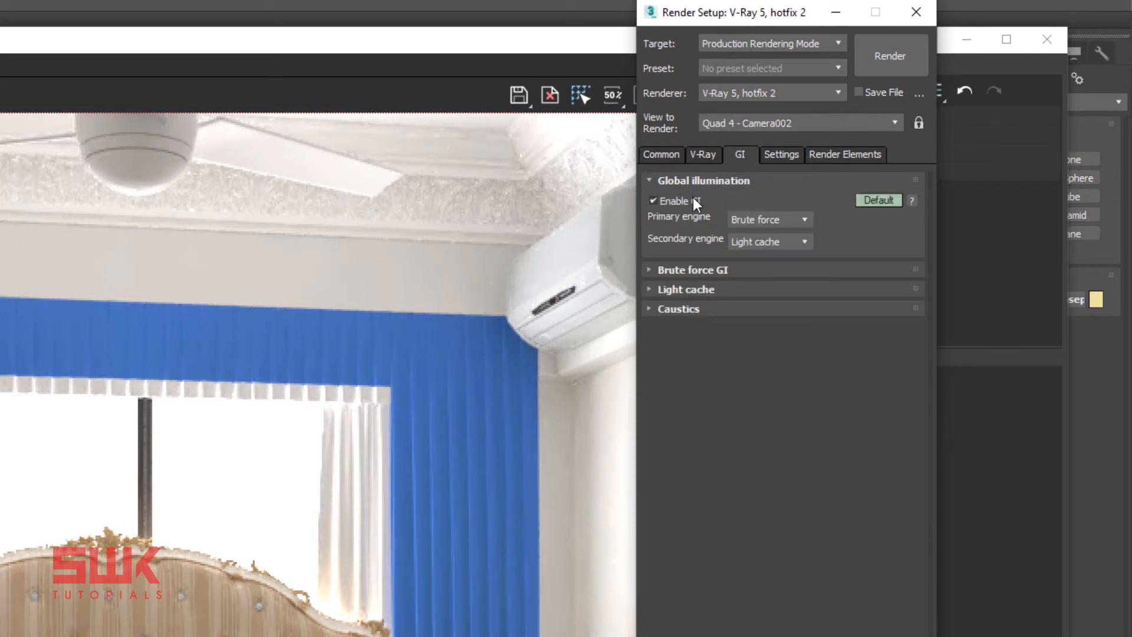
mouse_move(755, 224)
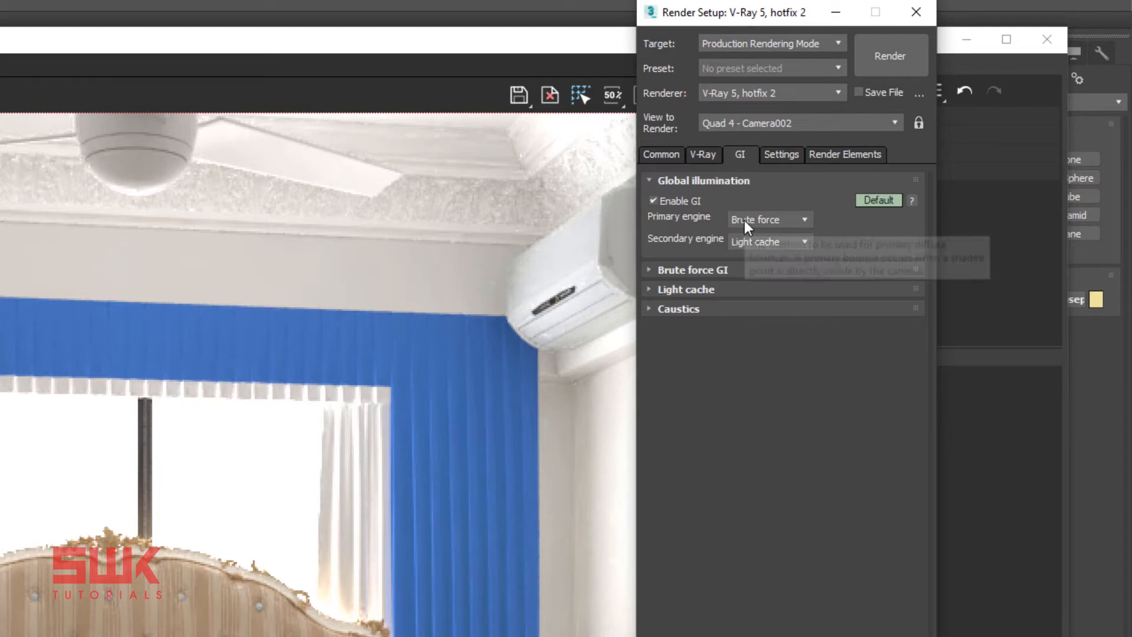
mouse_move(726, 250)
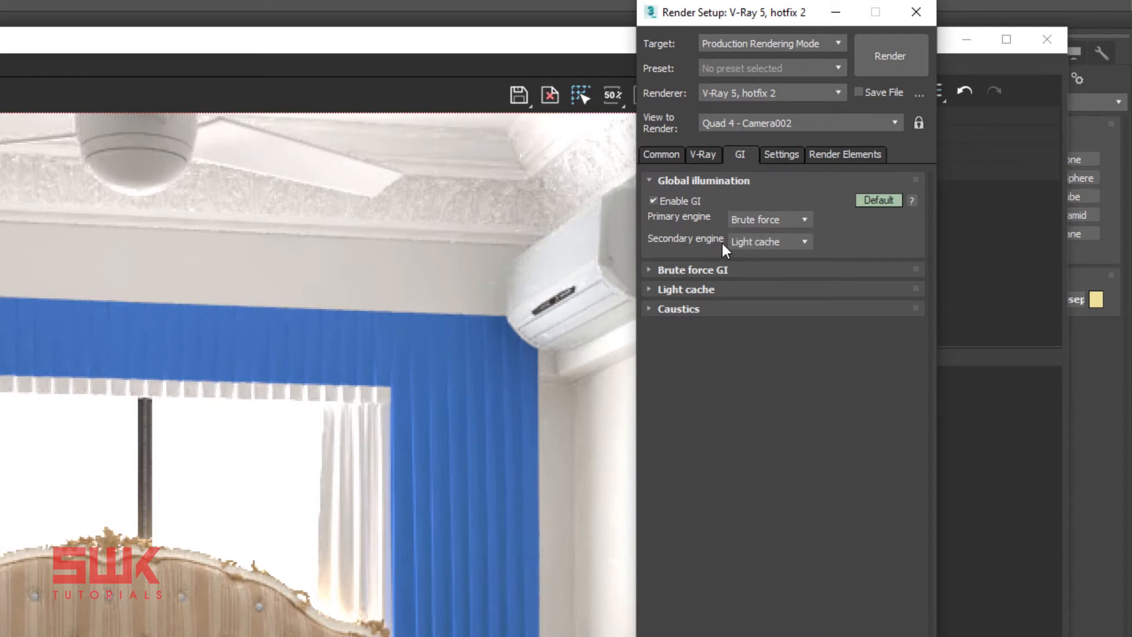
mouse_move(752, 250)
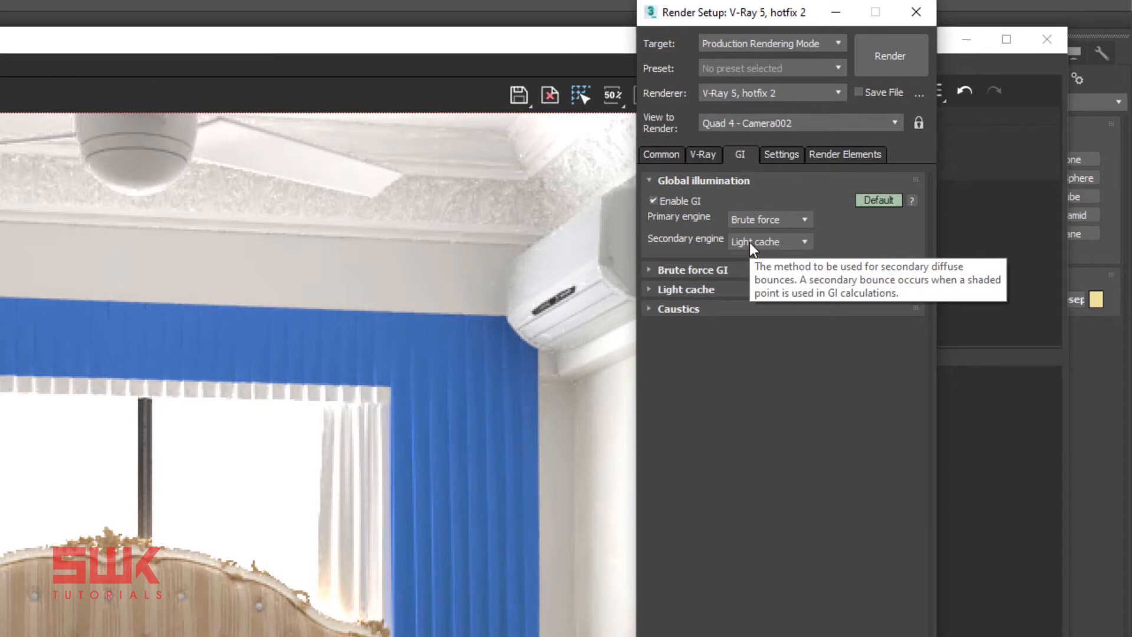
mouse_move(706, 292)
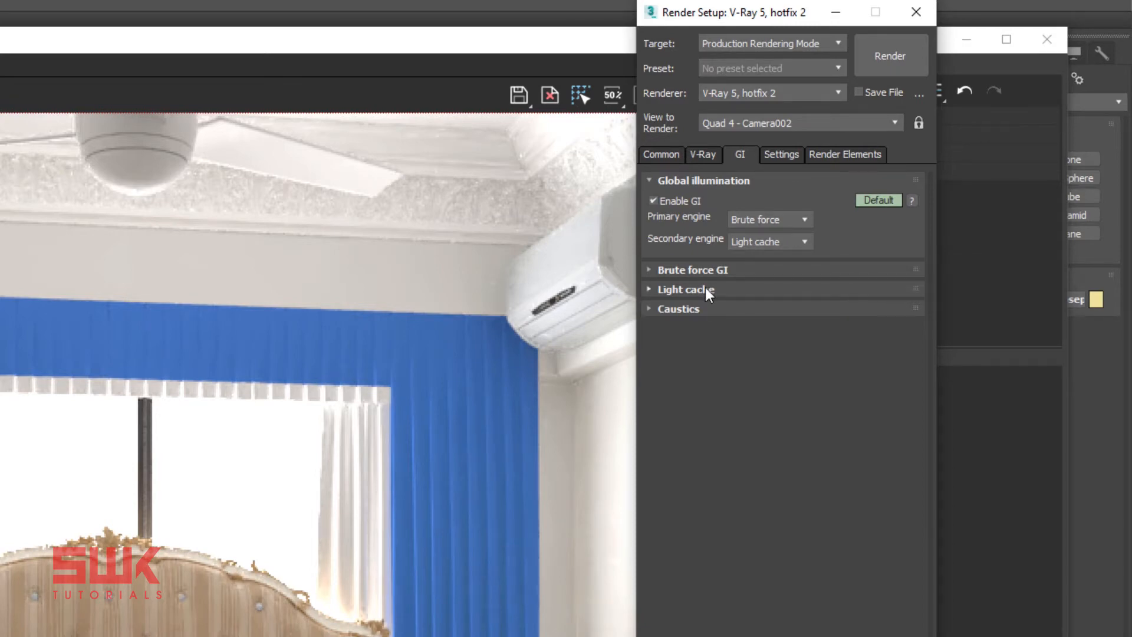
click(687, 289)
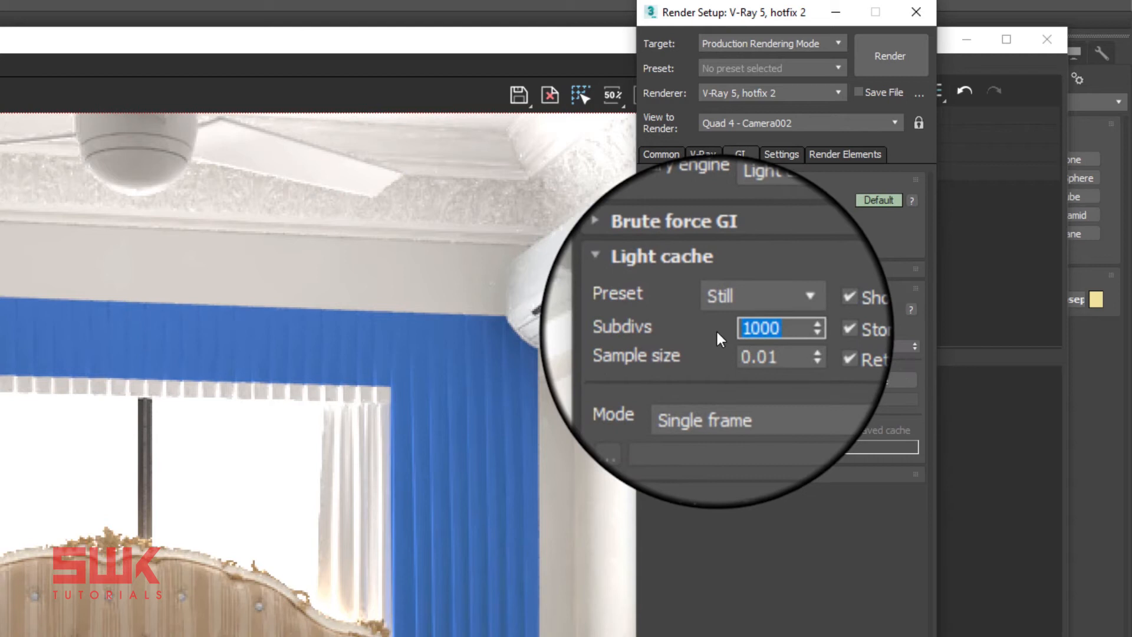
text(2500)
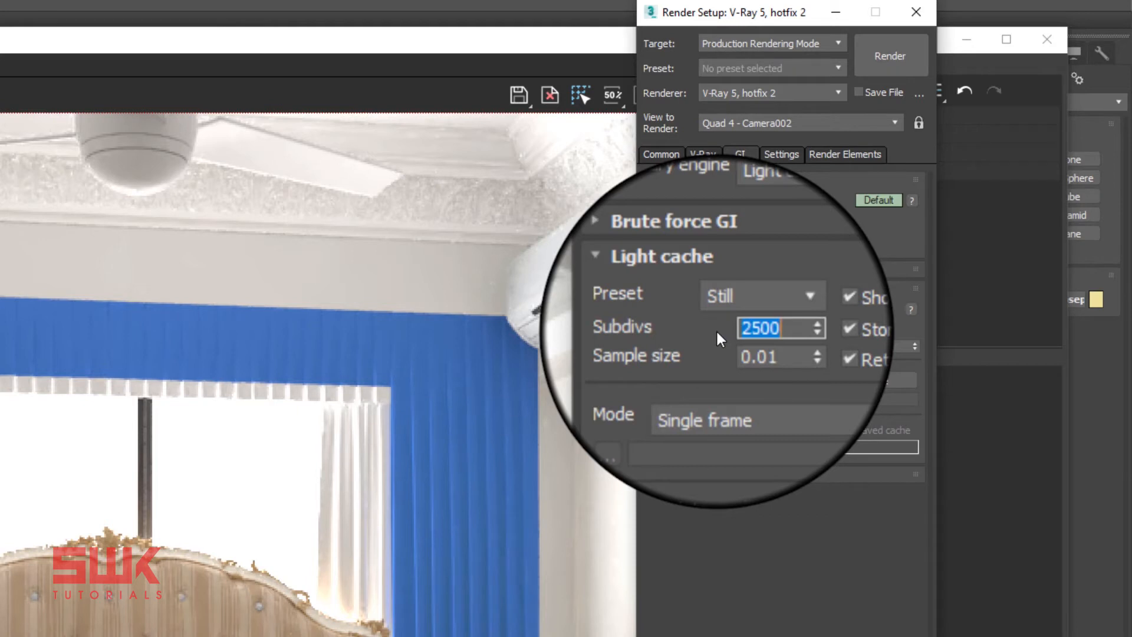
click(763, 311)
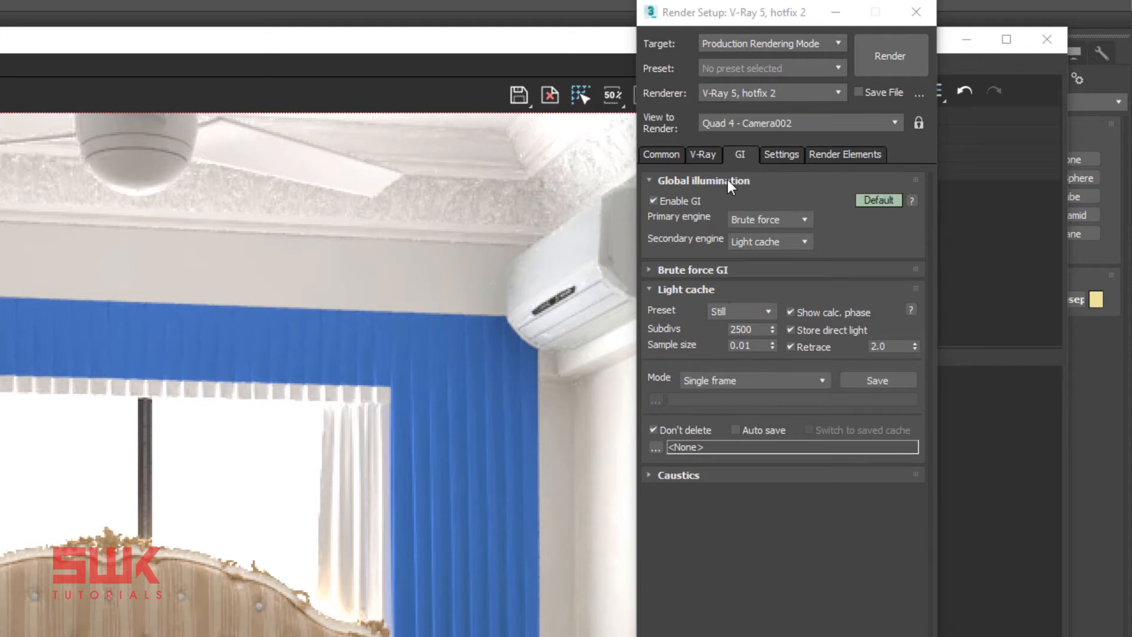
click(703, 154)
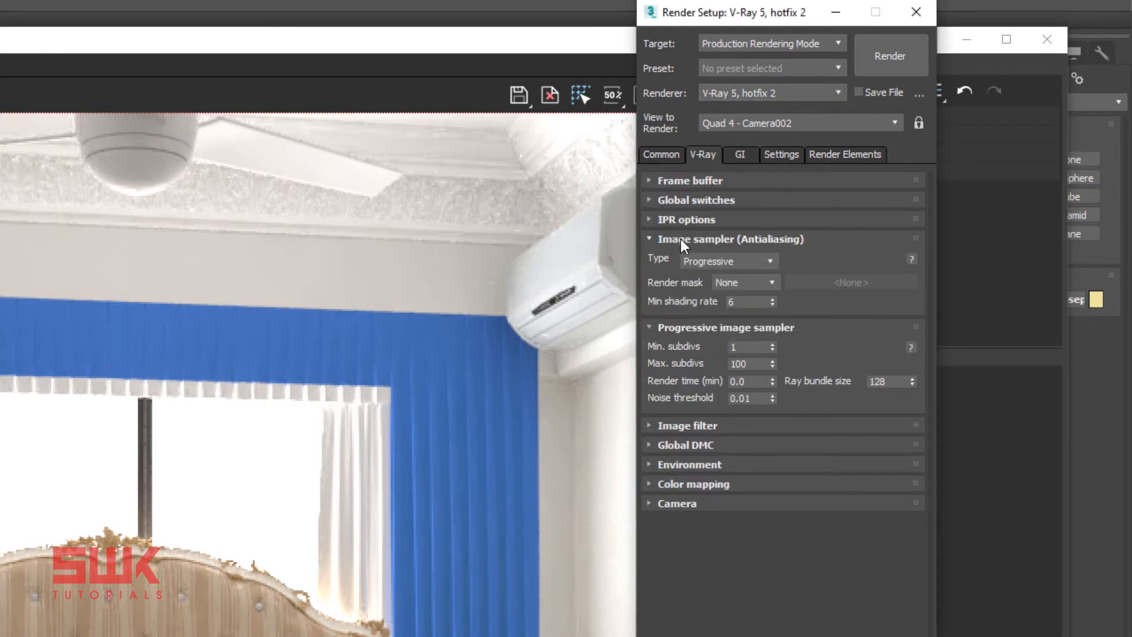
Re-render the bedroom progressively with the new light cache and list the image sampler types.
click(648, 234)
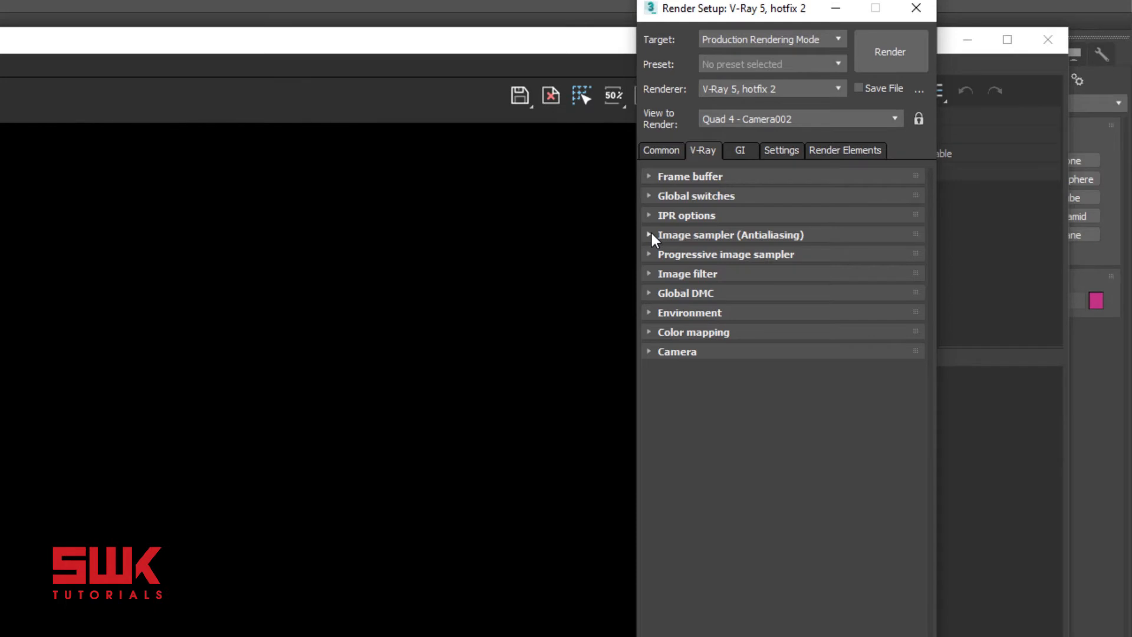
click(649, 235)
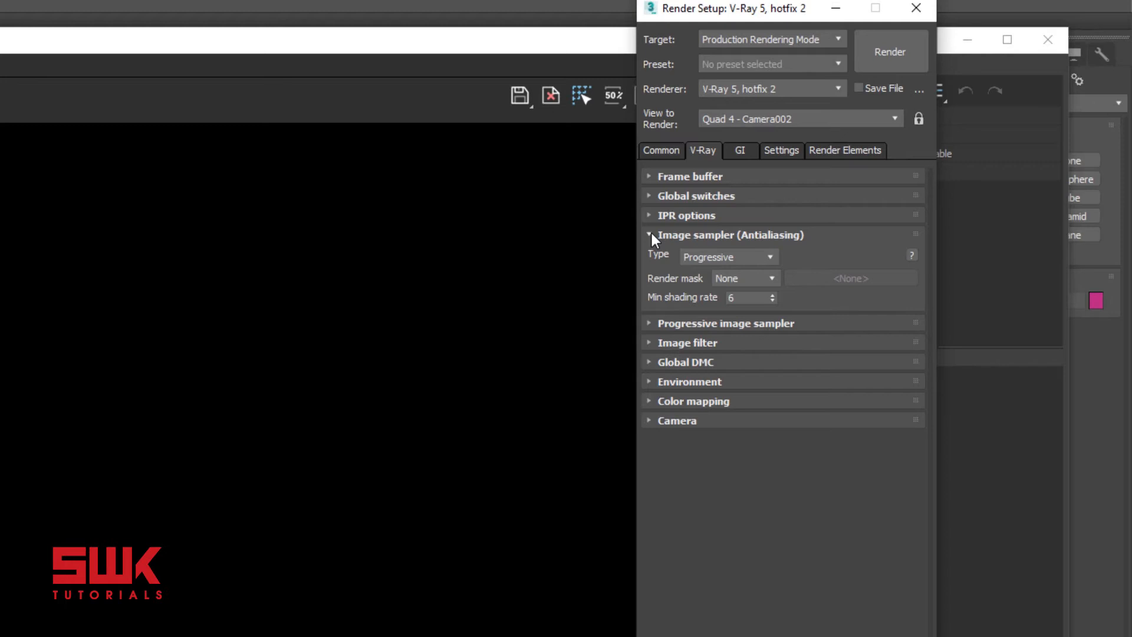
mouse_move(660, 252)
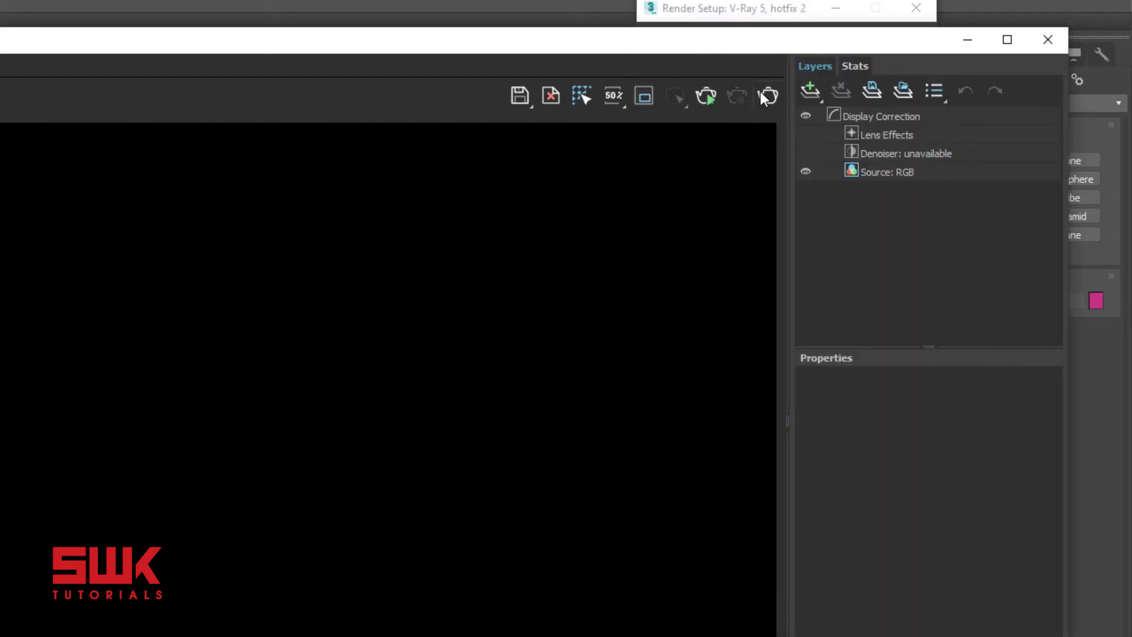
click(769, 96)
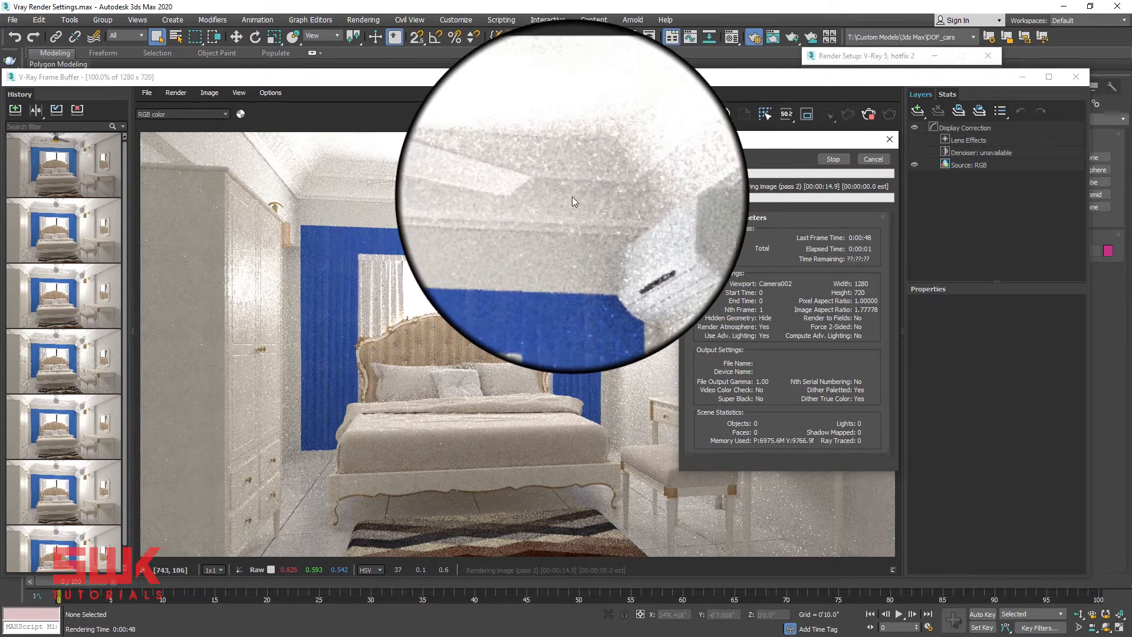
mouse_move(785, 193)
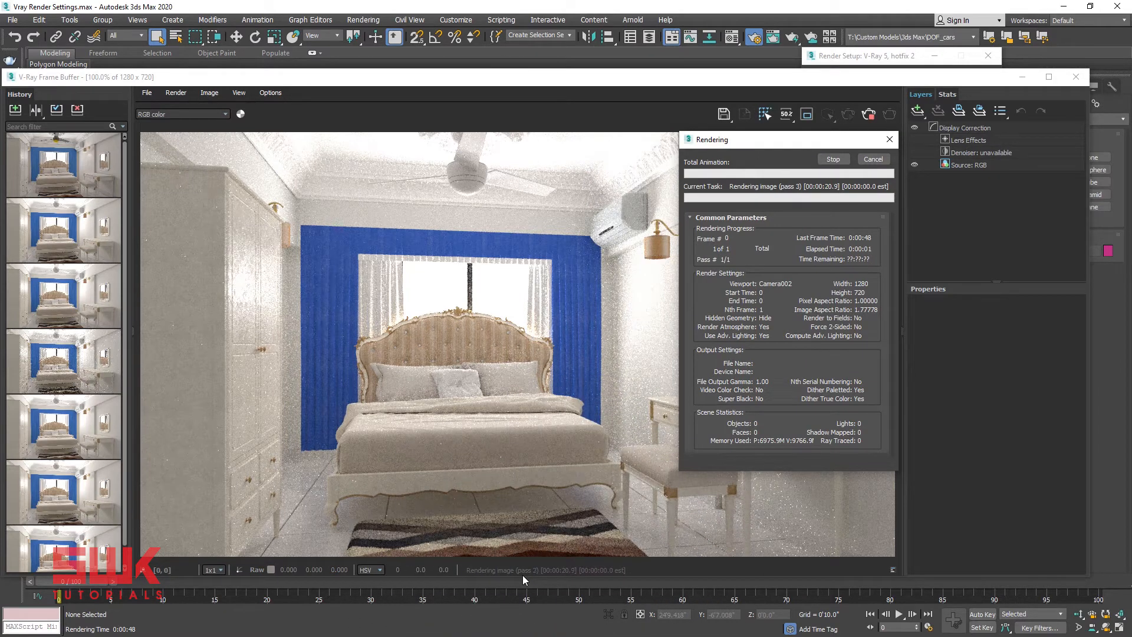
mouse_move(572, 170)
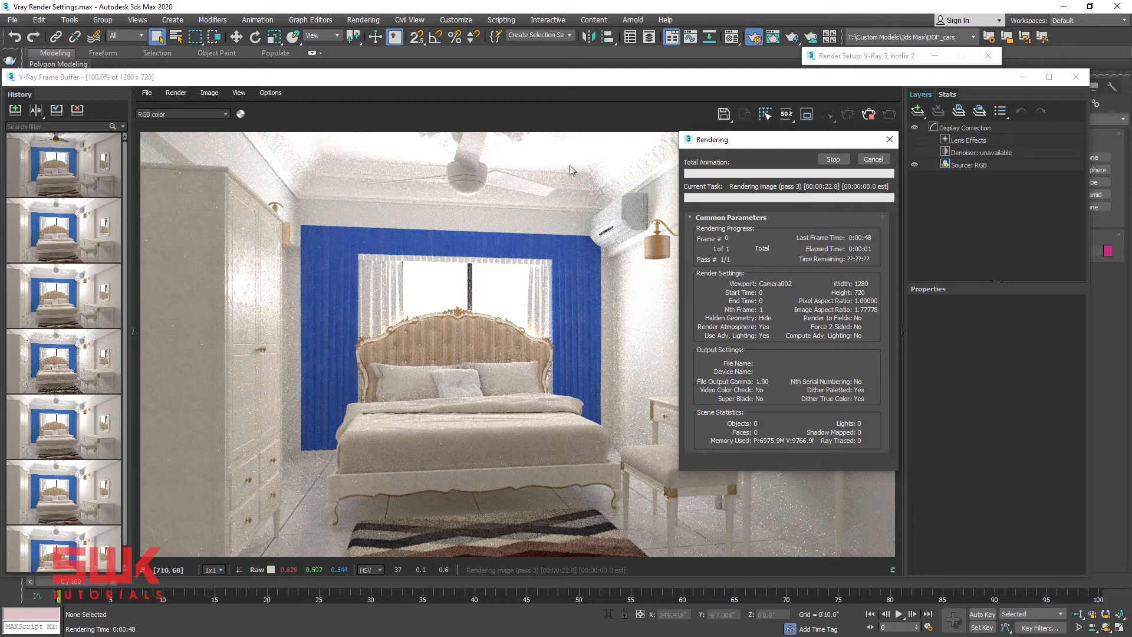
mouse_move(505, 212)
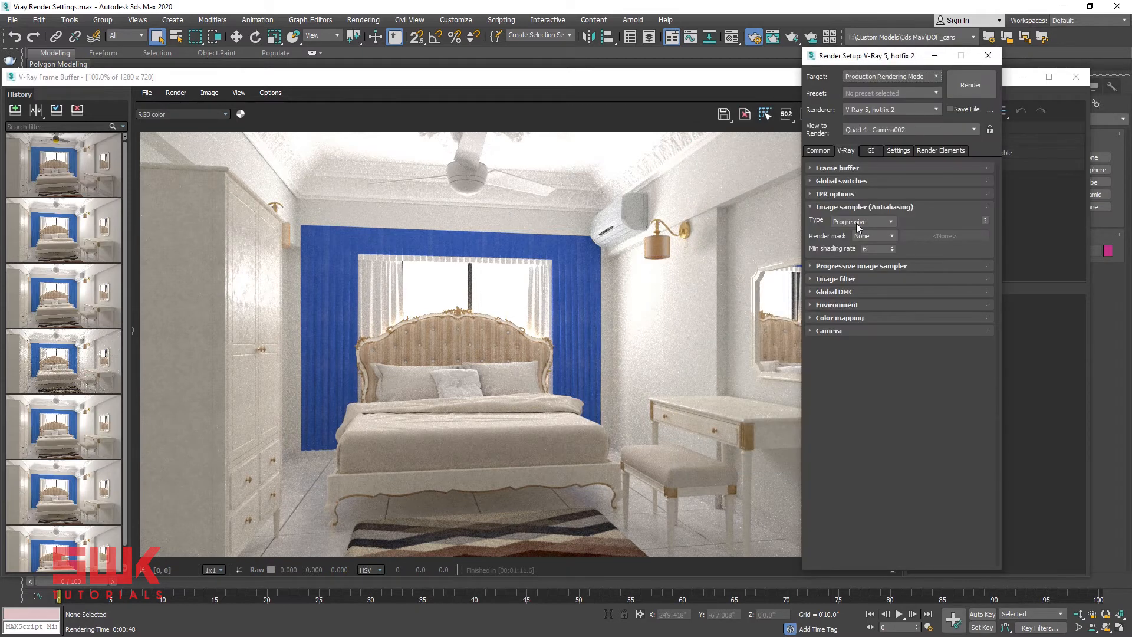
click(863, 221)
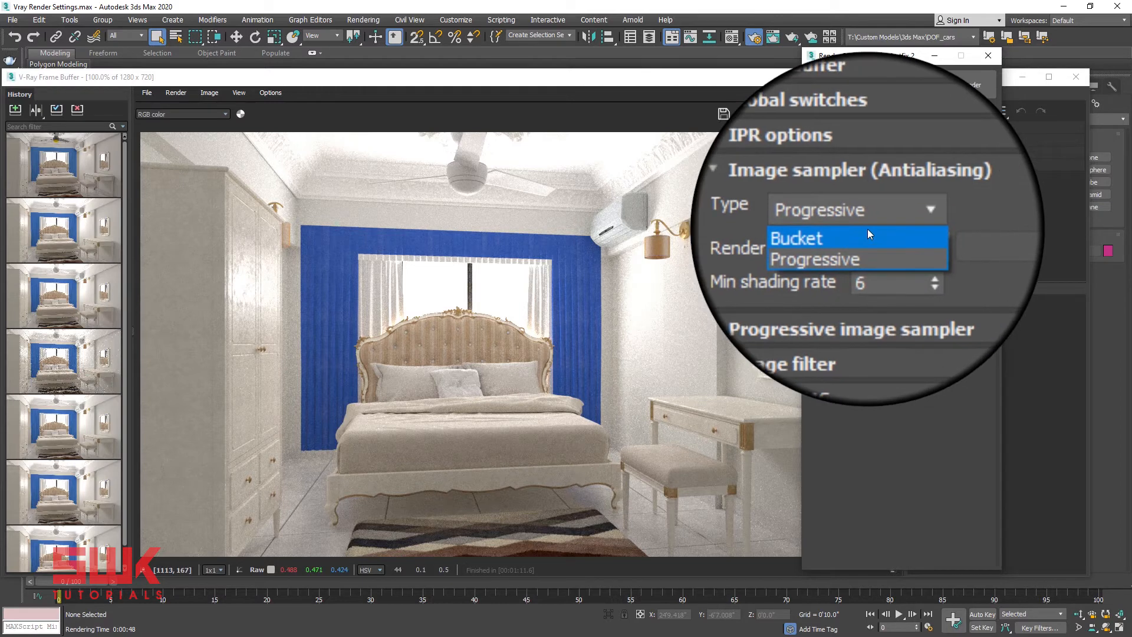
mouse_move(868, 243)
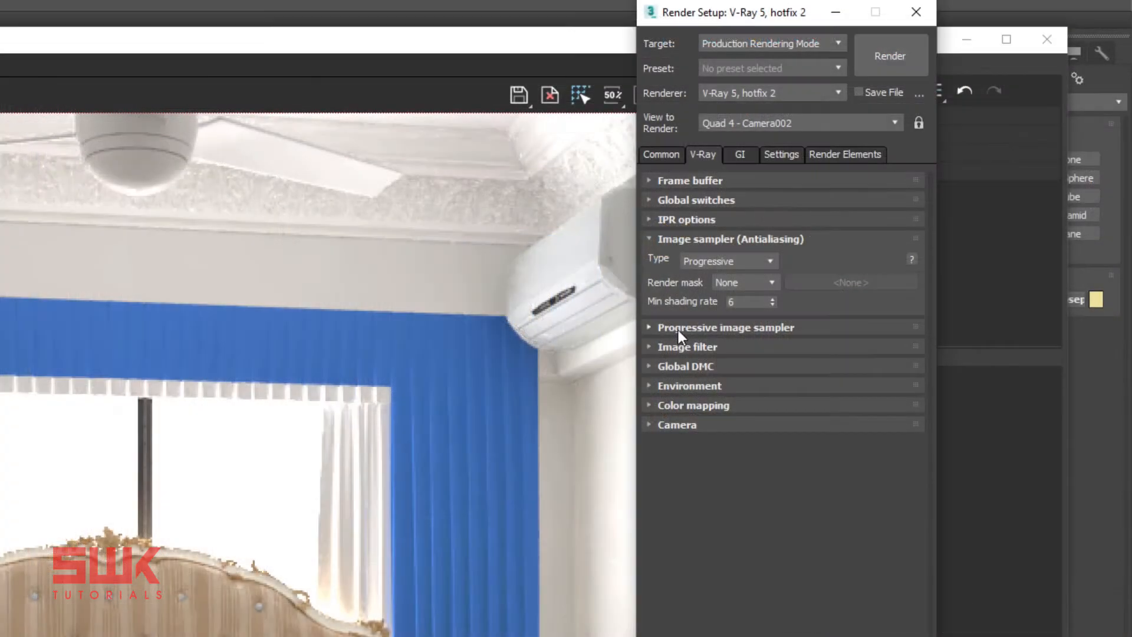
Set the progressive sampler's Noise threshold to 0.0 and select the Render time field.
click(726, 328)
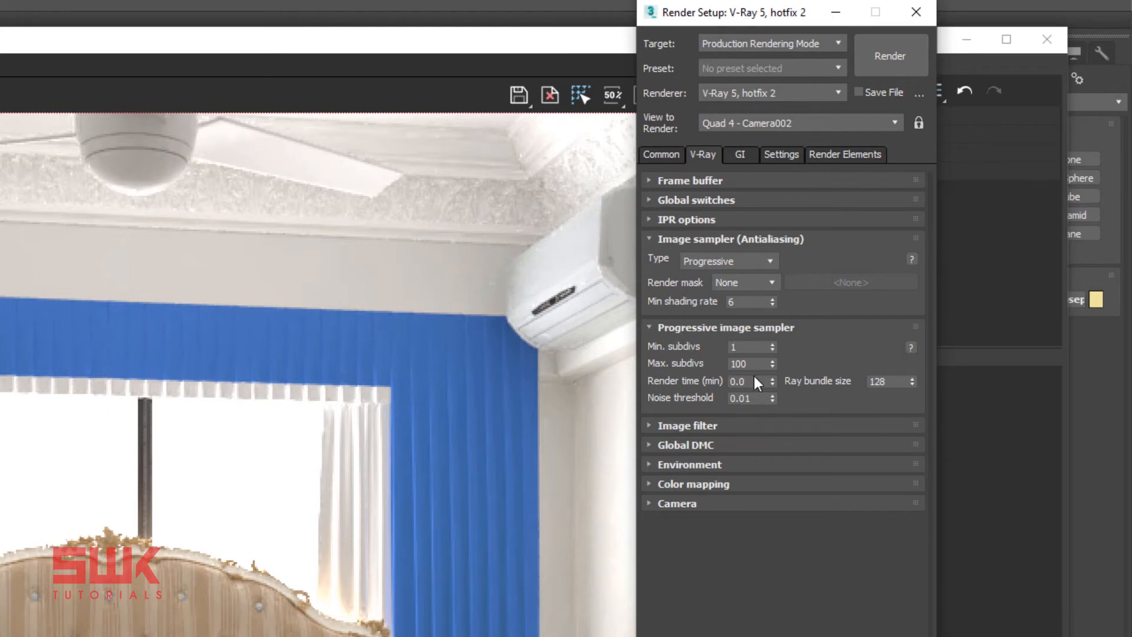
triple_click(748, 398)
text(0)
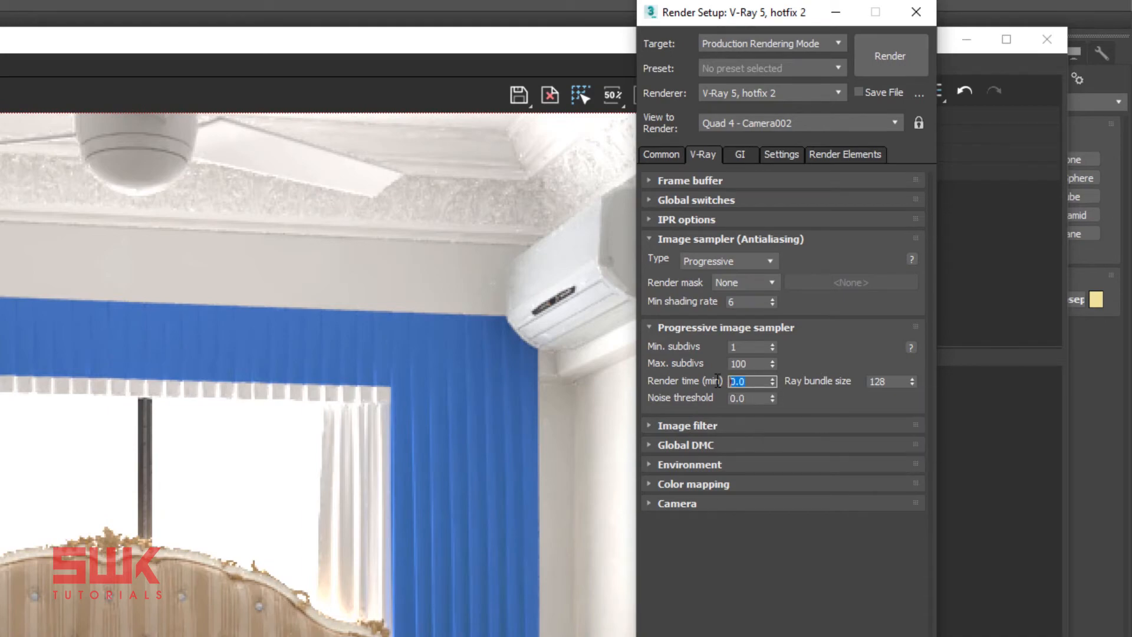
click(892, 54)
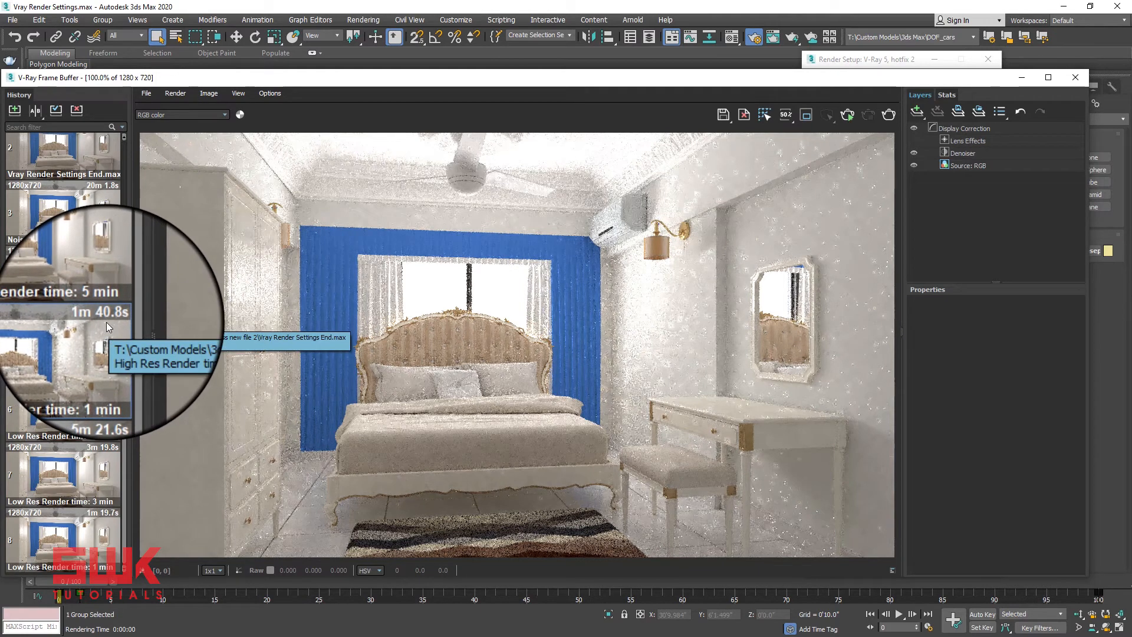
mouse_move(328, 303)
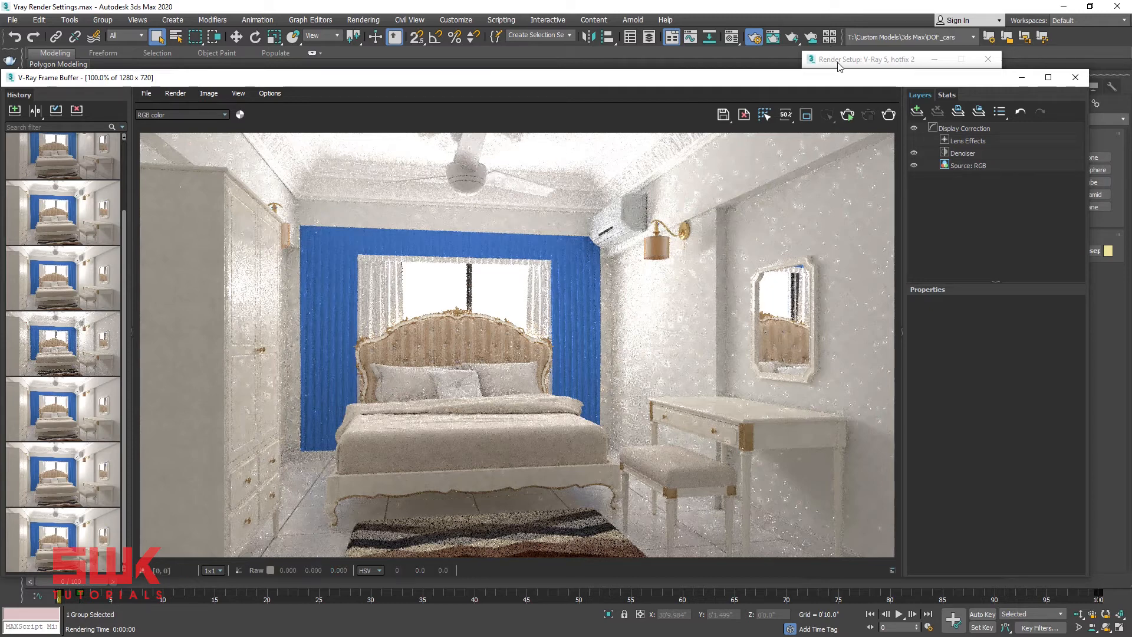
Bring the Render Setup window forward and select the Noise threshold field.
click(877, 59)
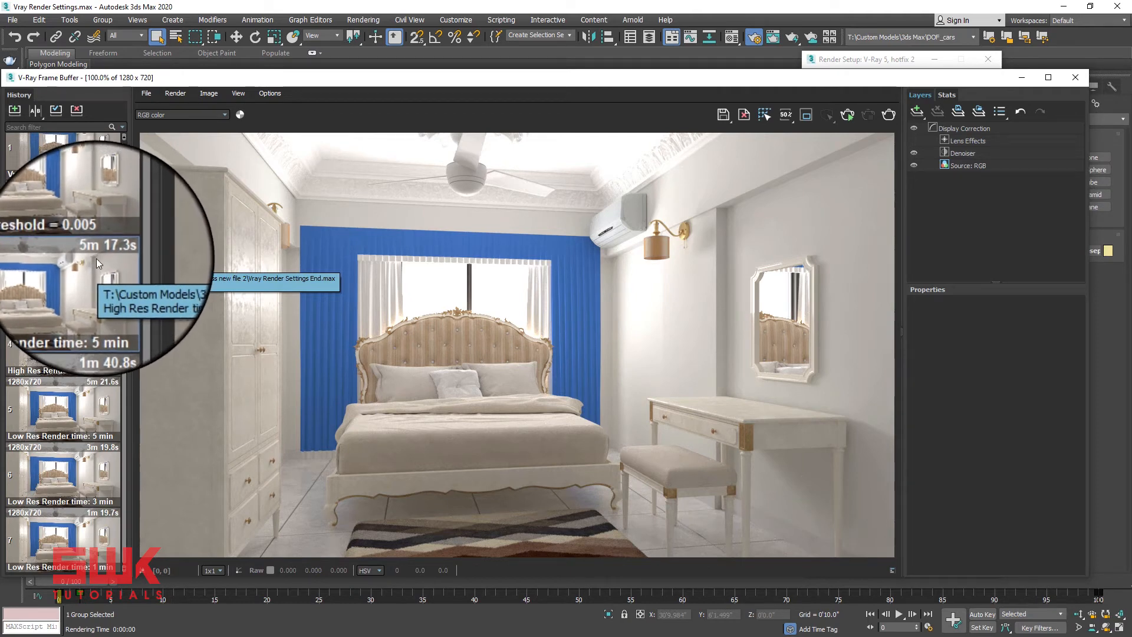
mouse_move(438, 231)
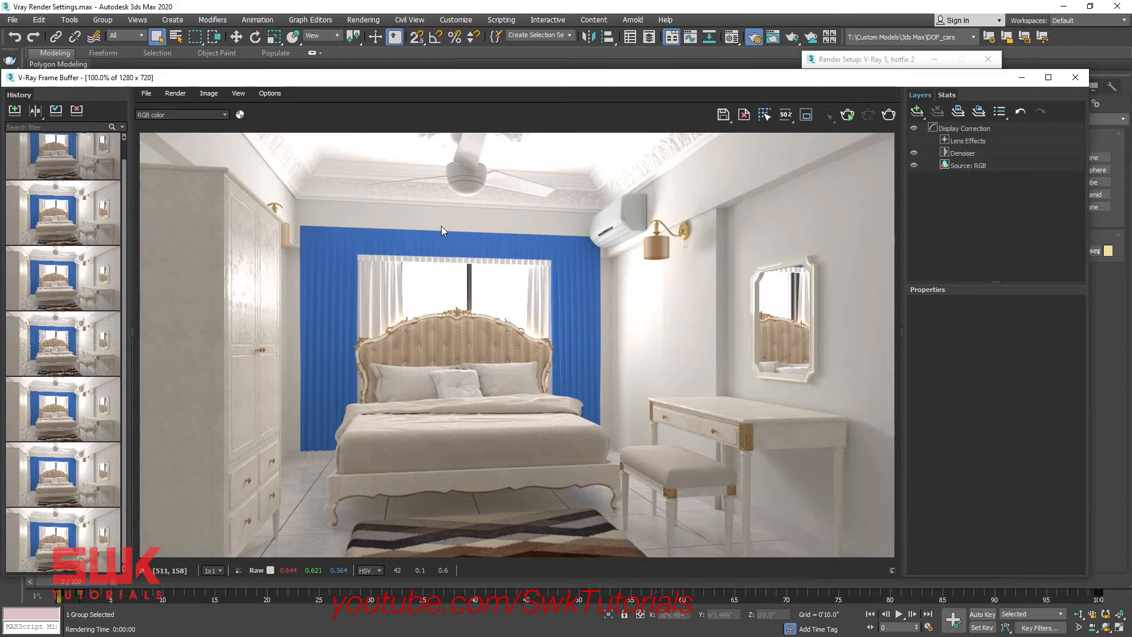
click(900, 59)
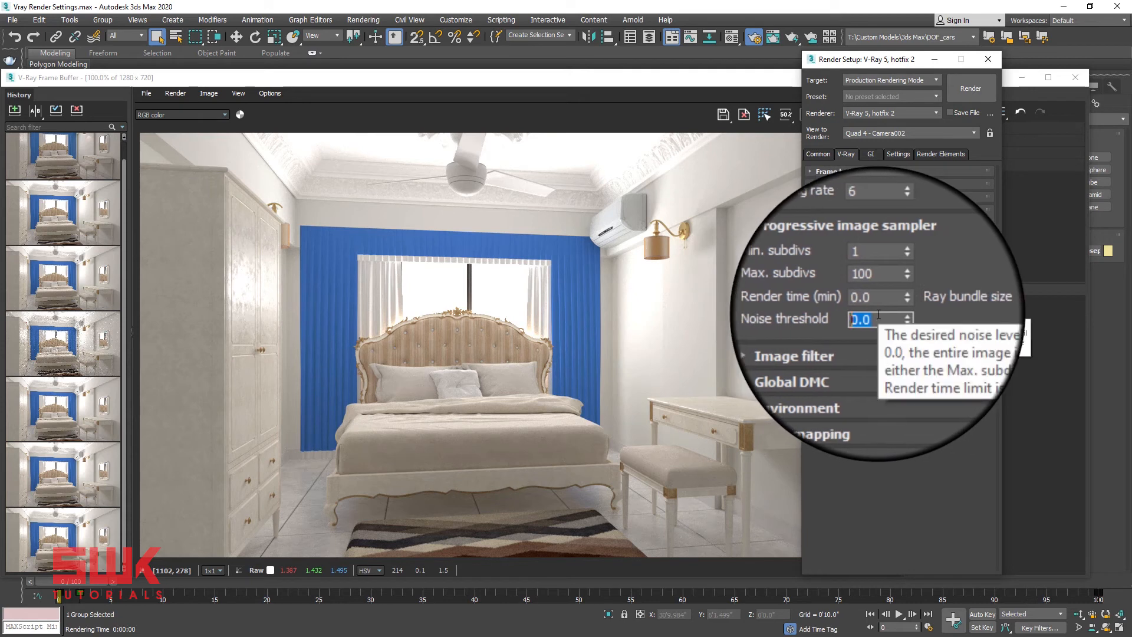
Enter 0.01 then 0.005 as the progressive sampler's noise threshold.
text(.01)
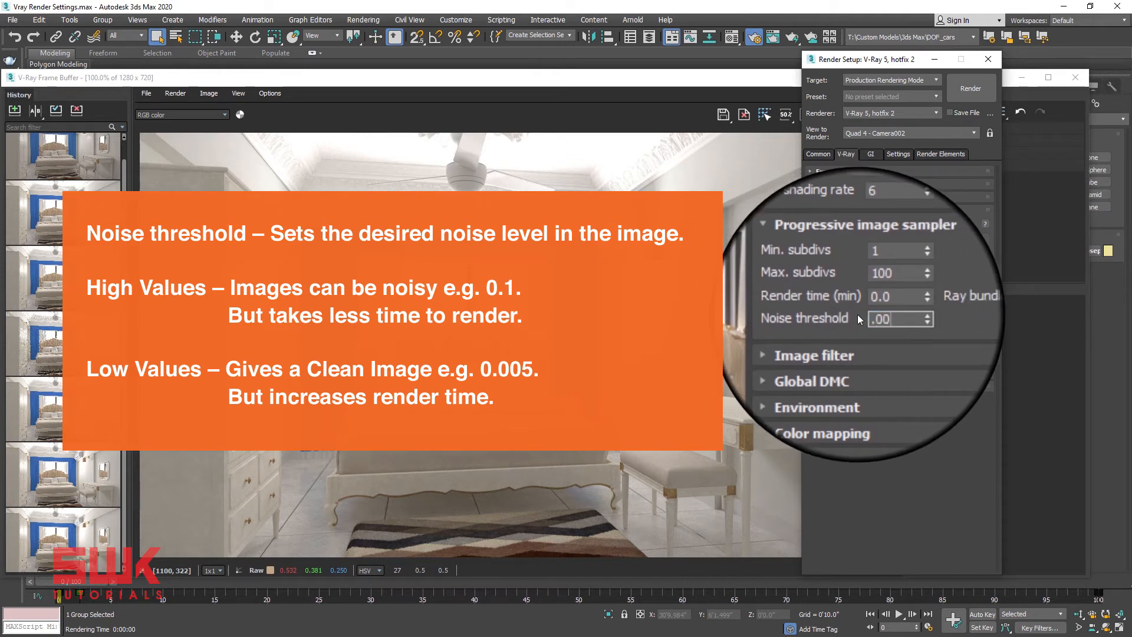
text(0.005)
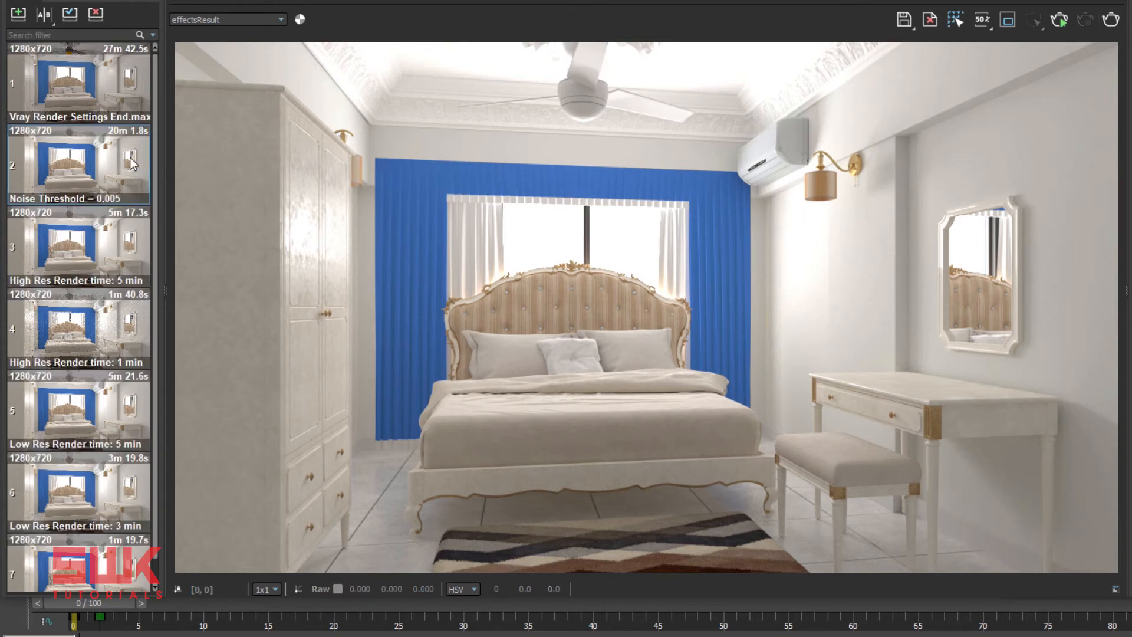
mouse_move(130, 147)
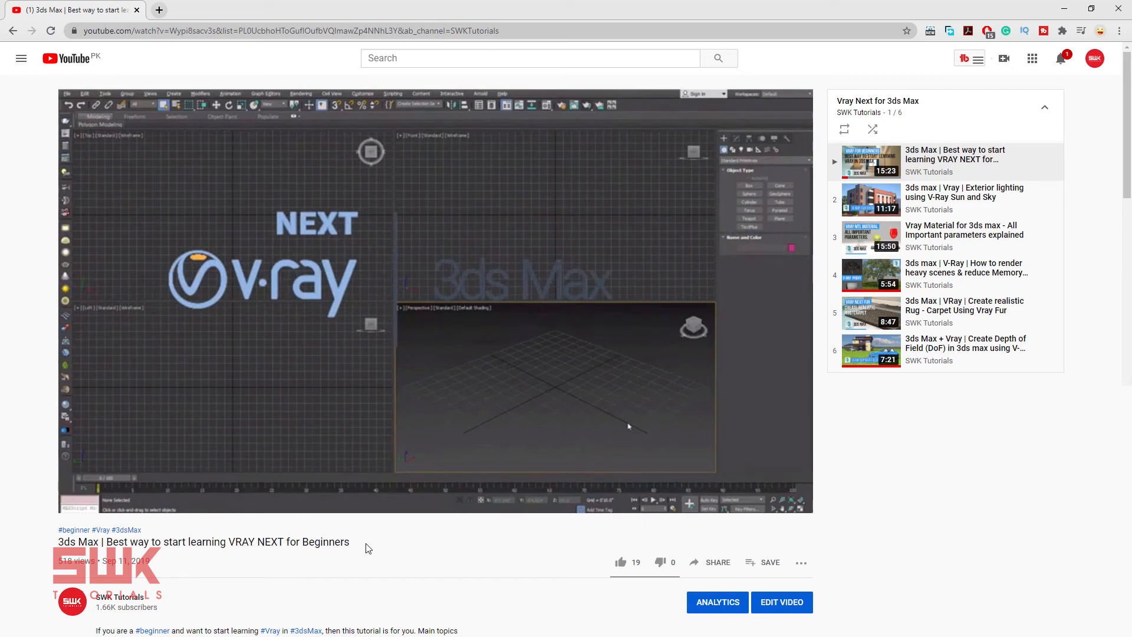
scroll(down, 3)
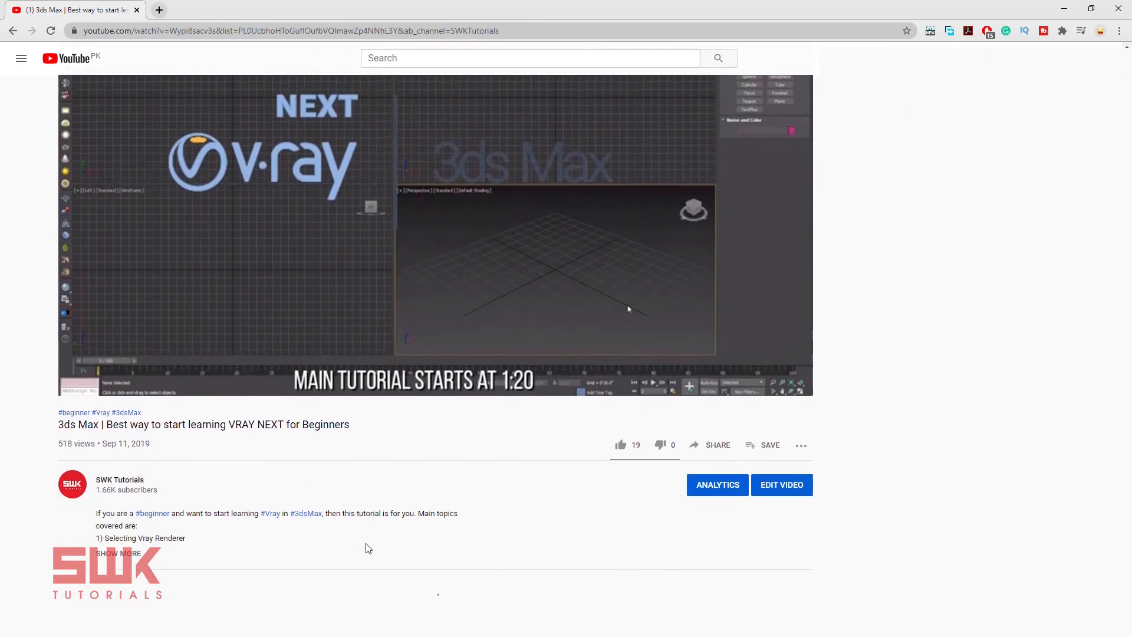
scroll(down, 3)
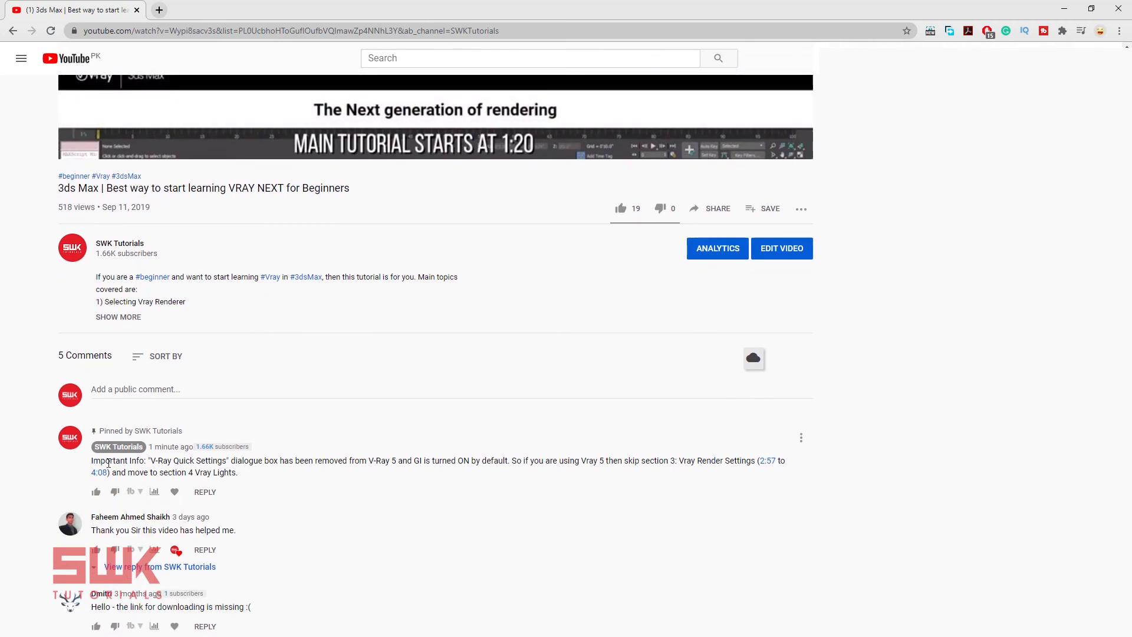
mouse_move(203, 460)
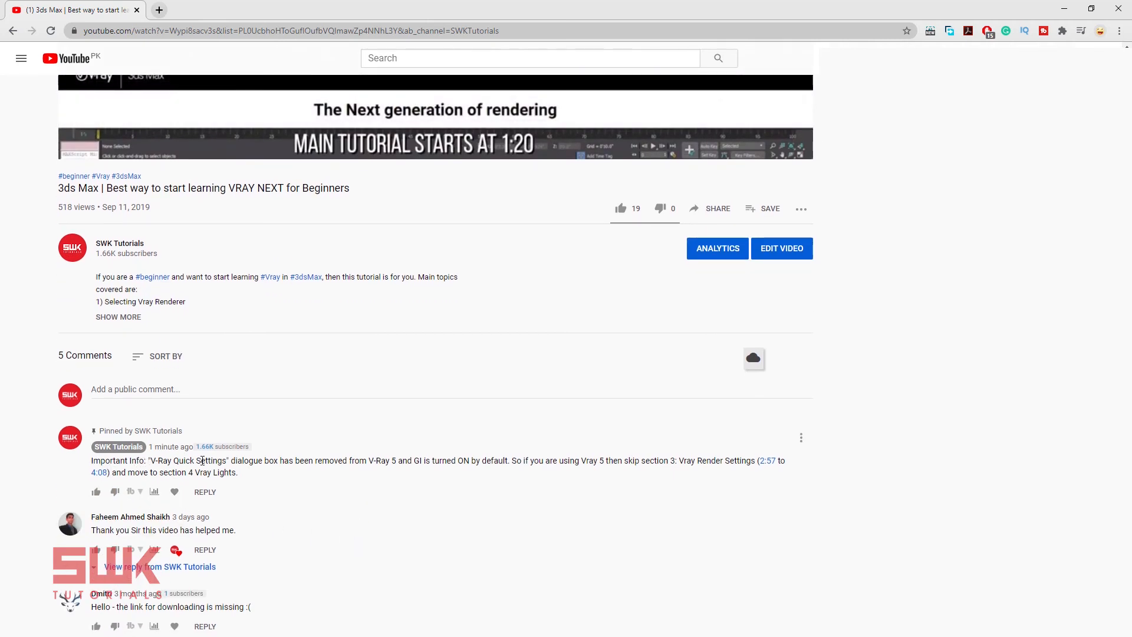
mouse_move(342, 460)
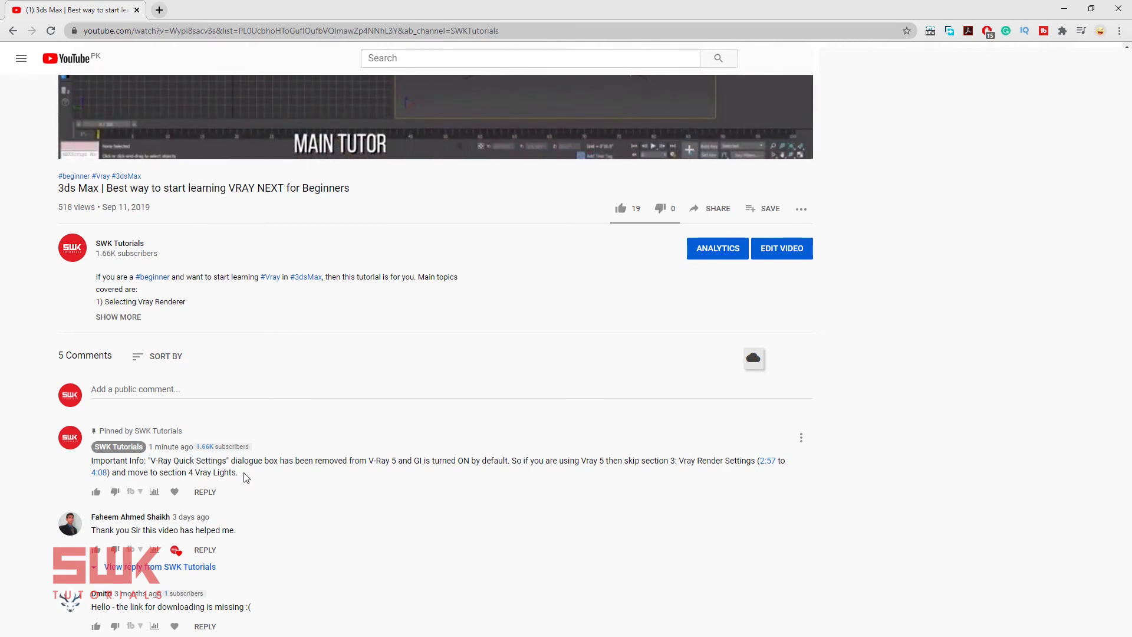
scroll(up, 3)
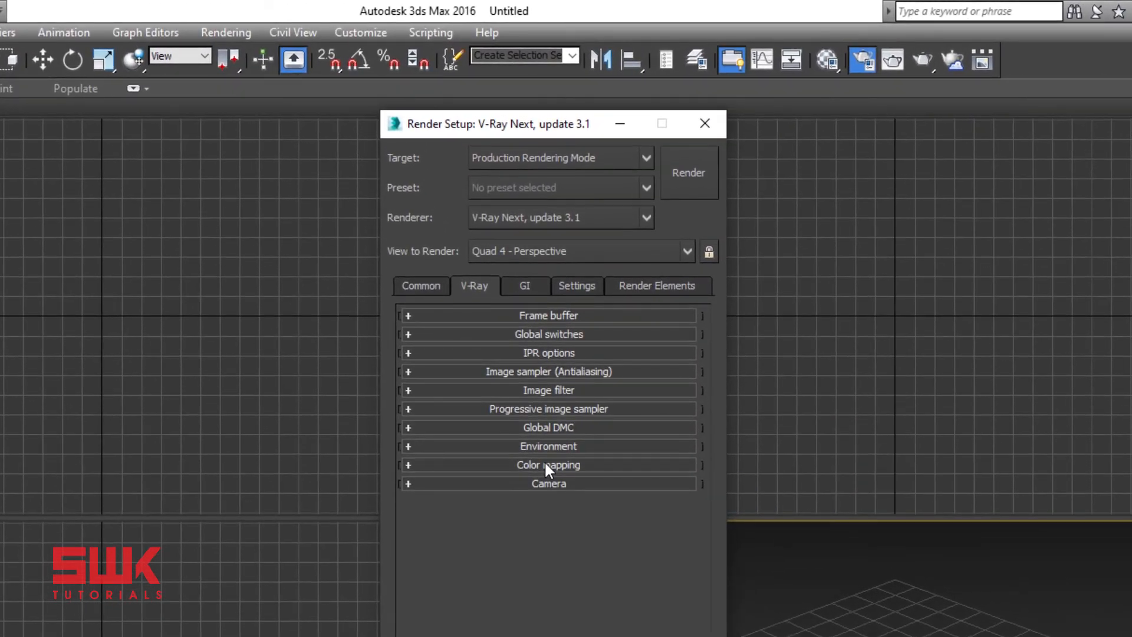
Expand the Color mapping rollout to reveal the mapping types, Reinhard current.
click(547, 465)
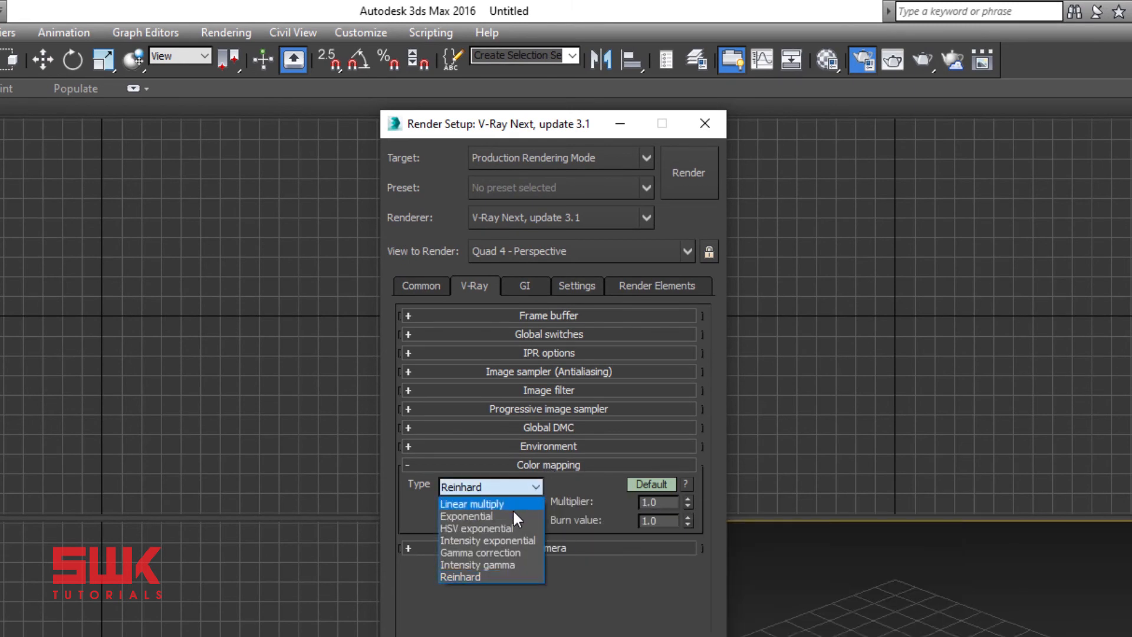
mouse_move(534, 529)
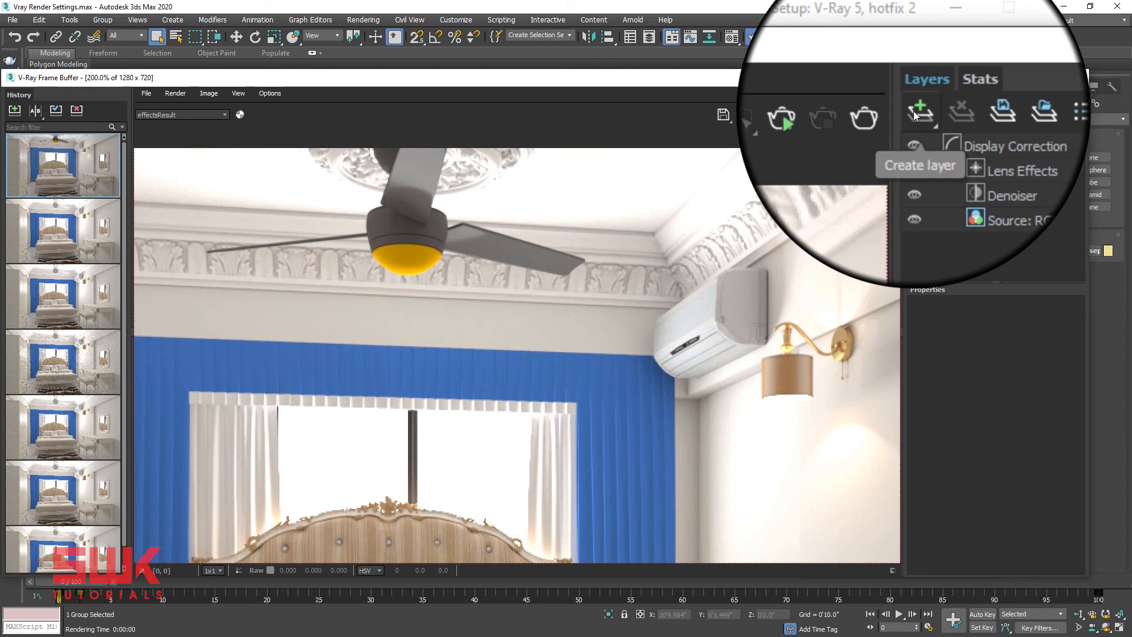
Add an Exposure layer in the VFB and lower its highlight burn to about 0.417.
click(922, 111)
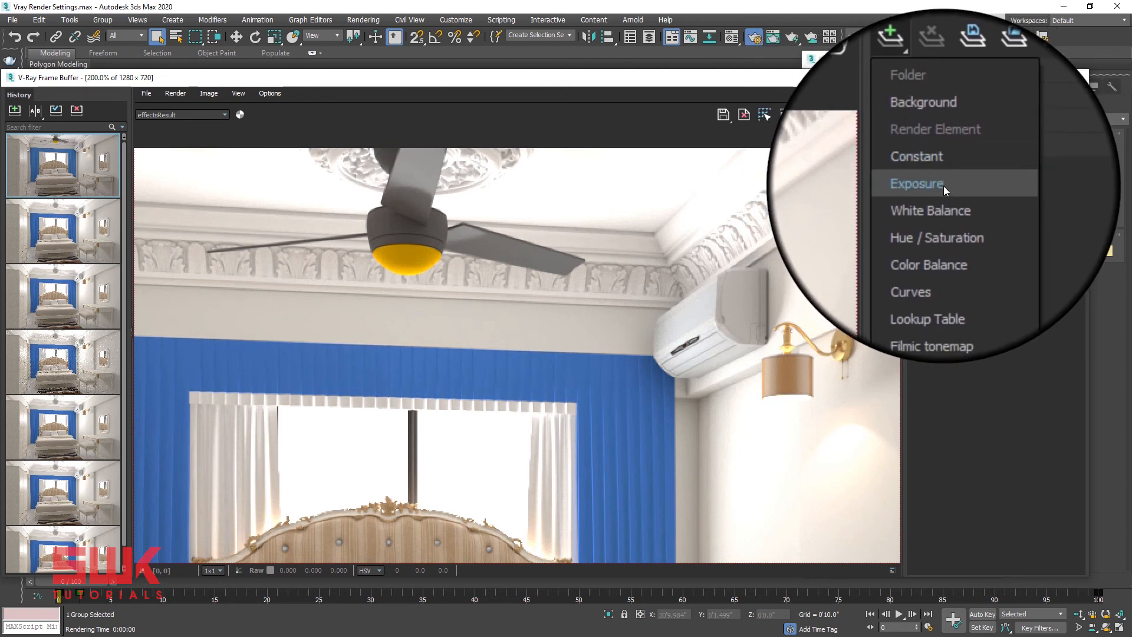
click(918, 183)
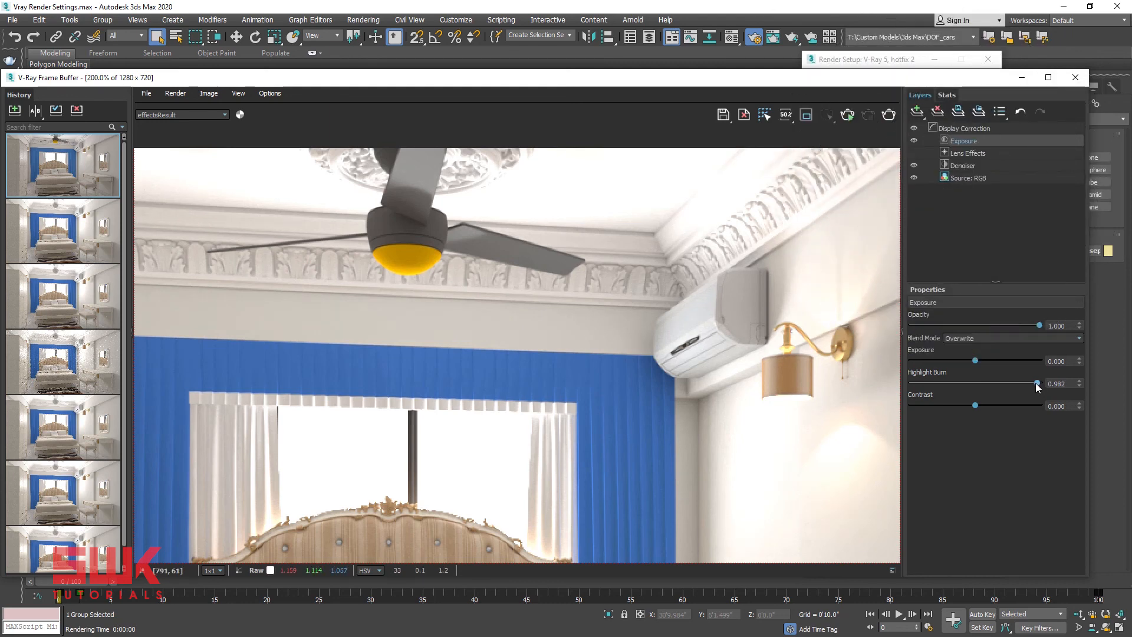
drag(1038, 384, 975, 384)
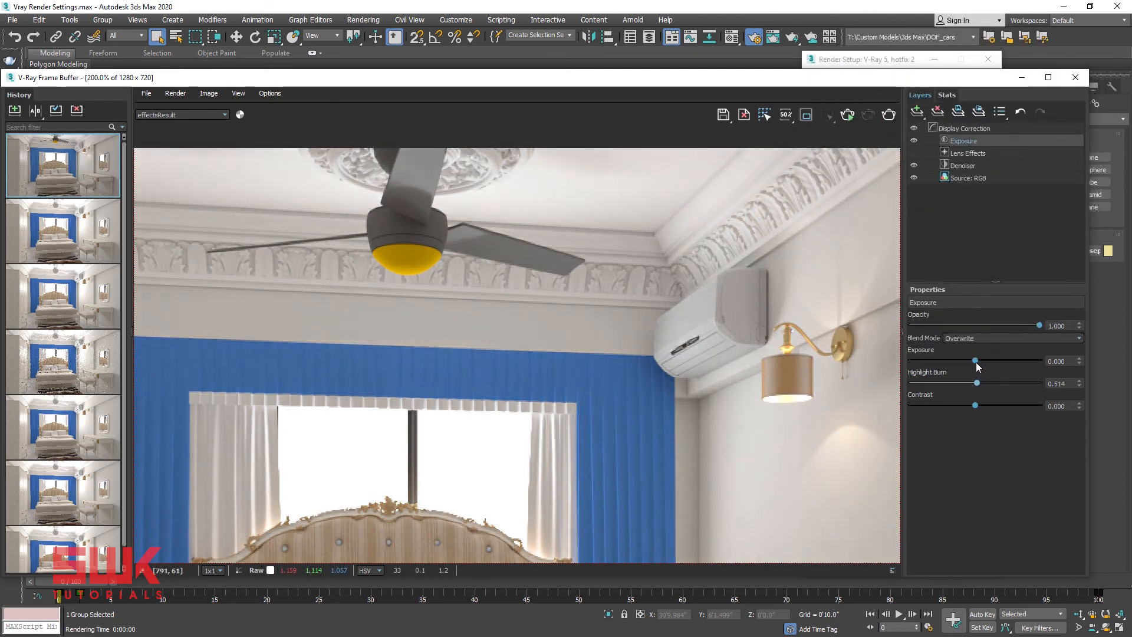
drag(976, 383, 970, 382)
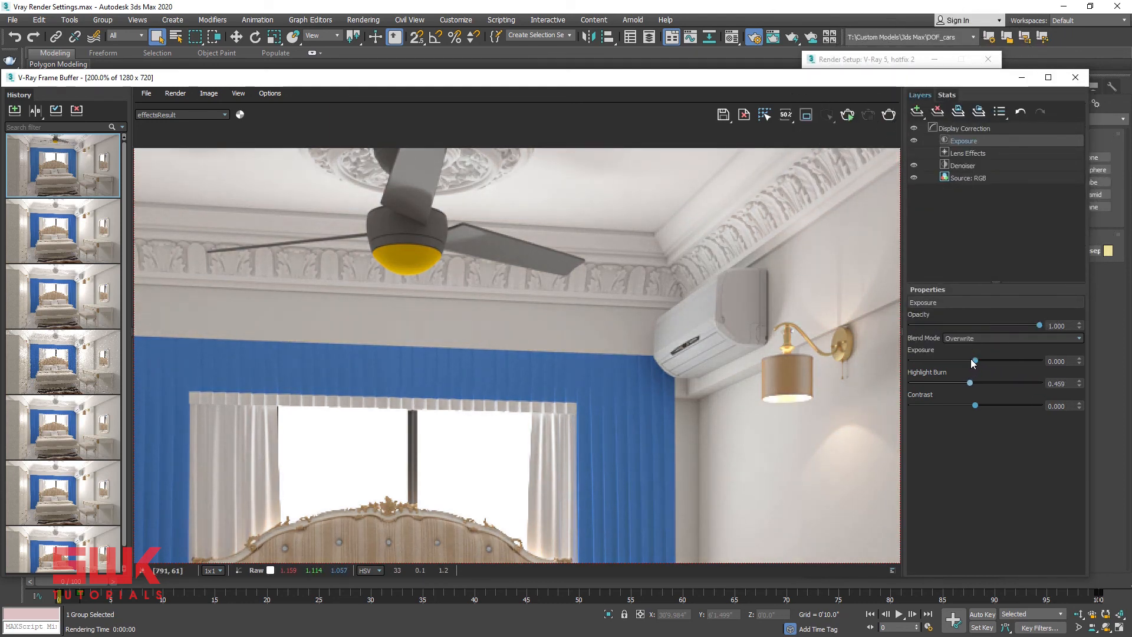
drag(969, 382, 966, 382)
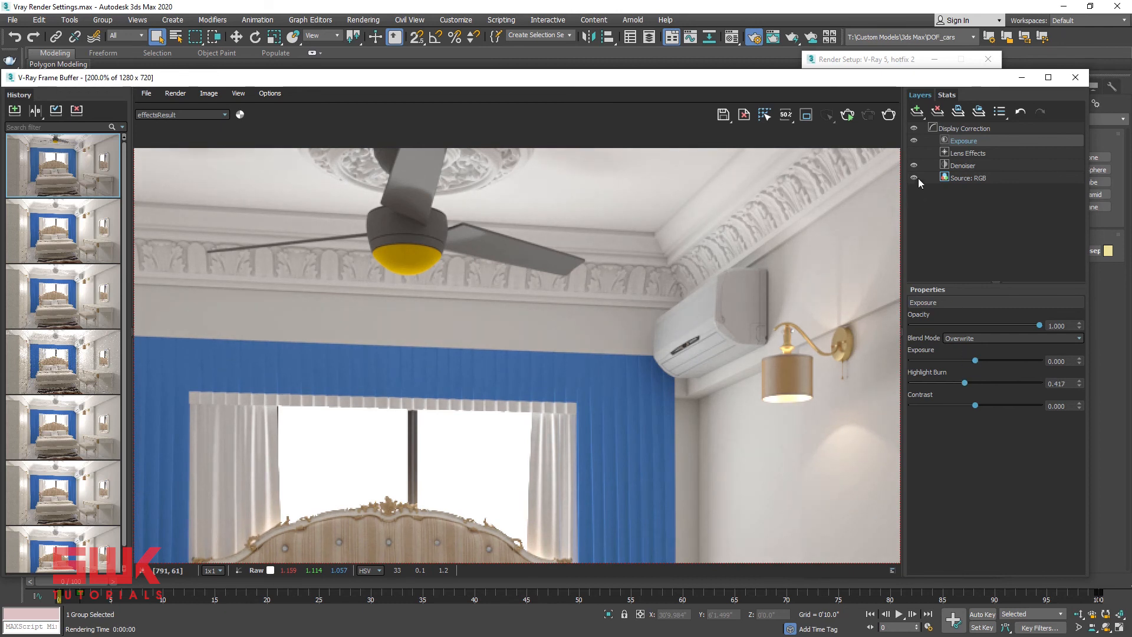
click(913, 141)
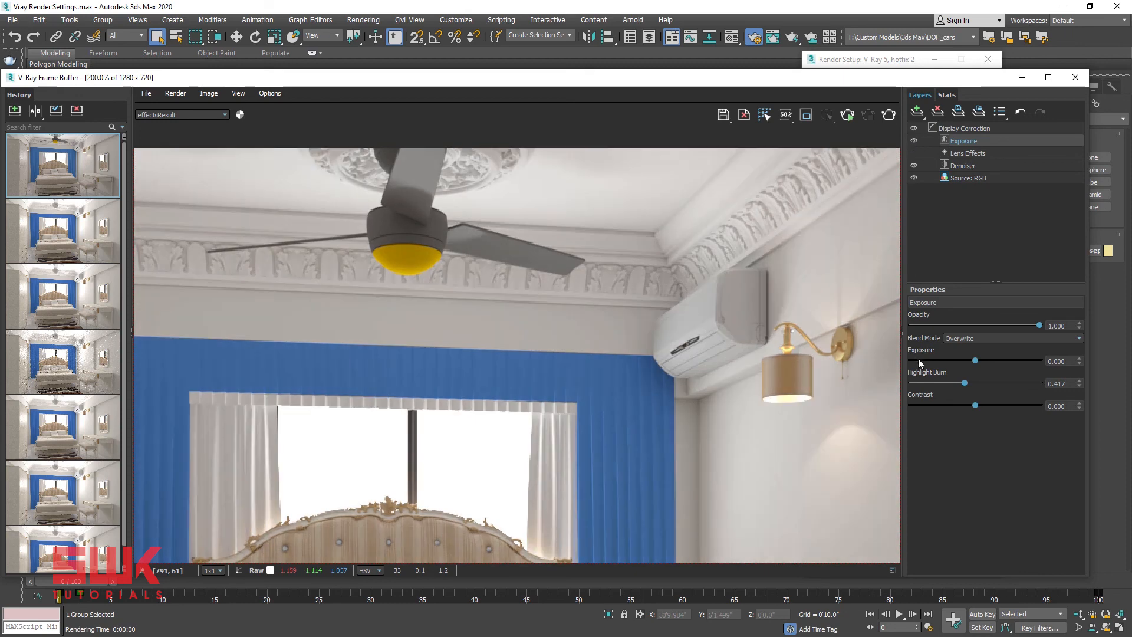
Adjust the highlight burn back up and settle it at 0.601.
drag(964, 382, 955, 383)
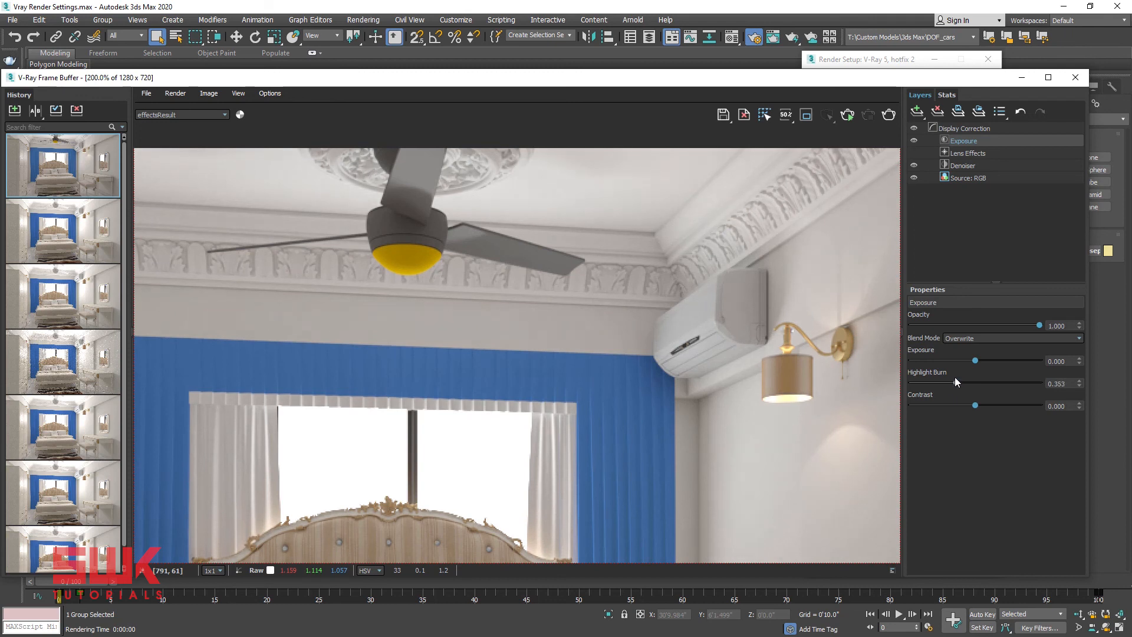
drag(960, 382, 953, 383)
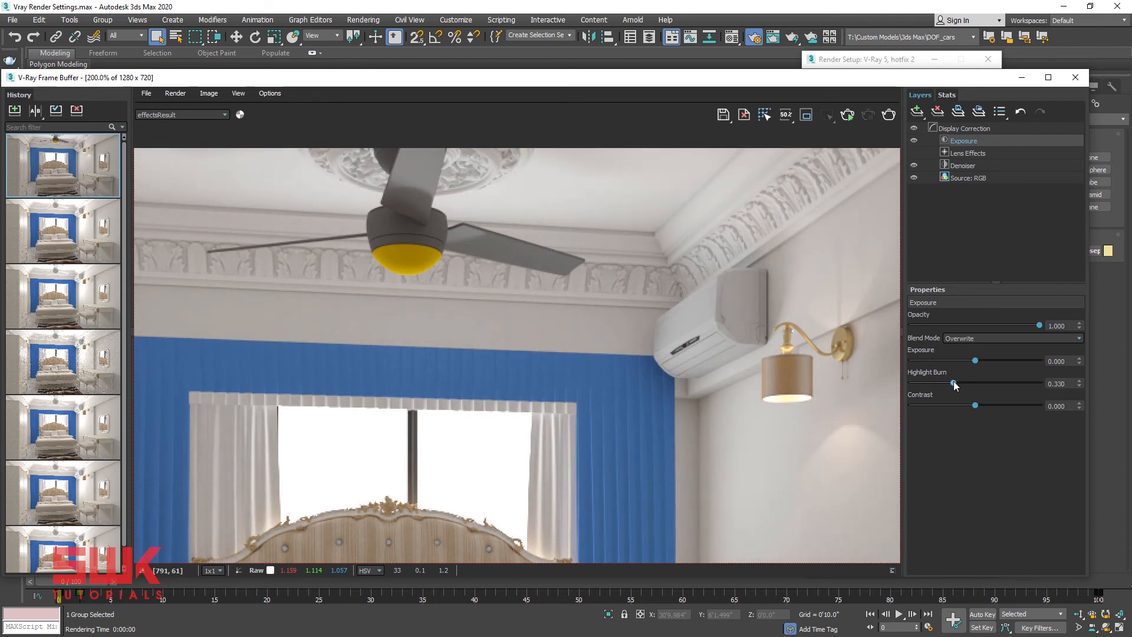
drag(953, 384, 959, 383)
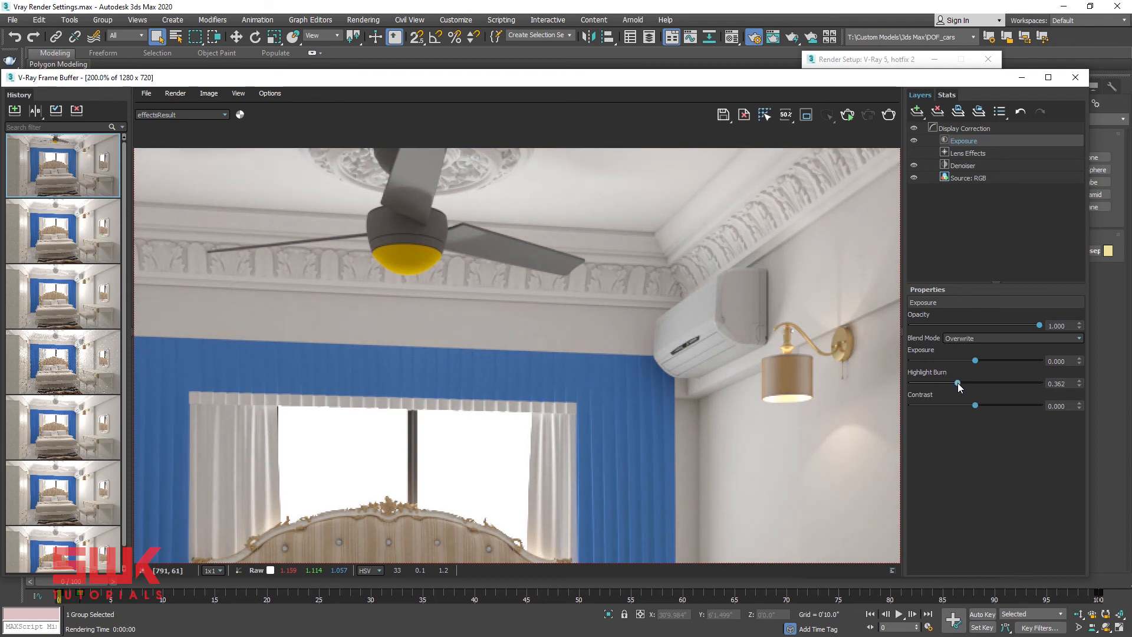
drag(959, 382, 971, 382)
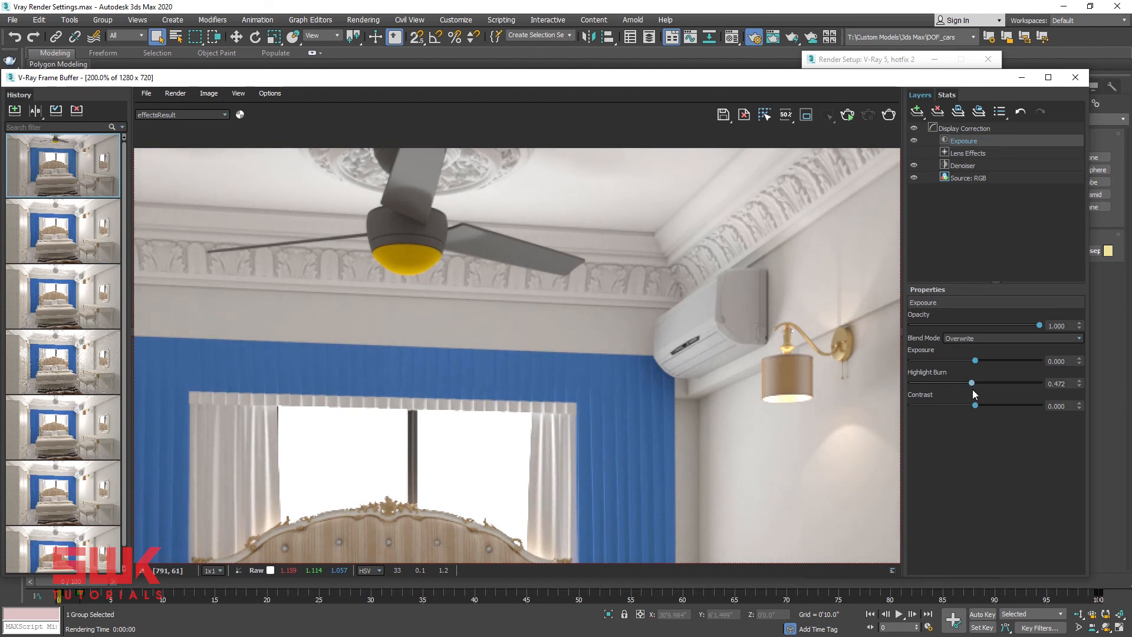
drag(971, 382, 983, 382)
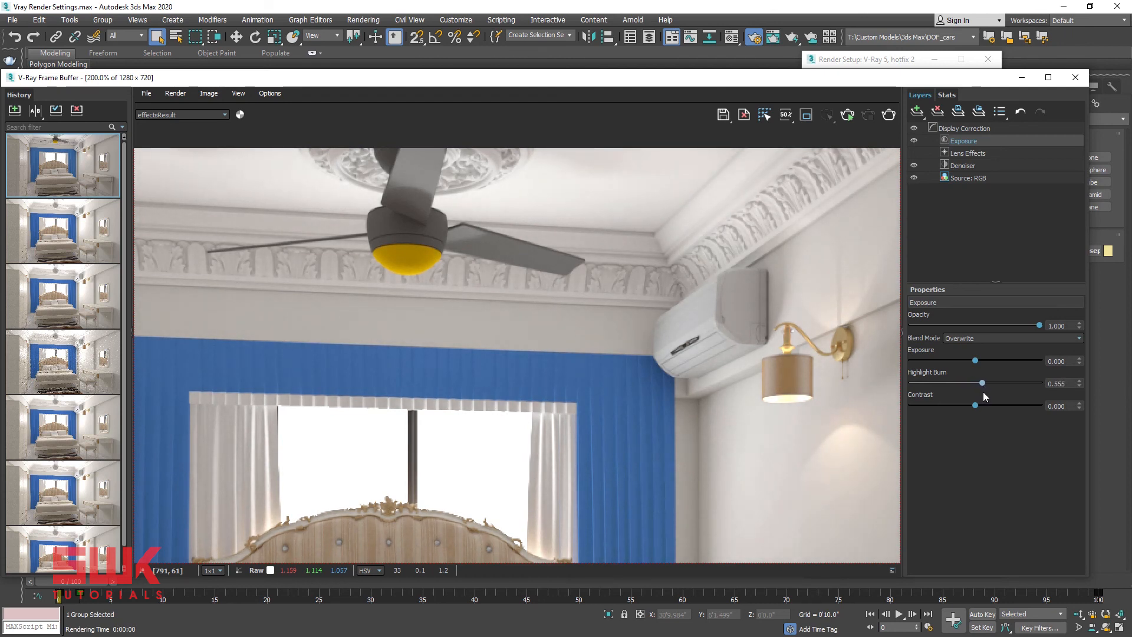
drag(981, 383, 990, 383)
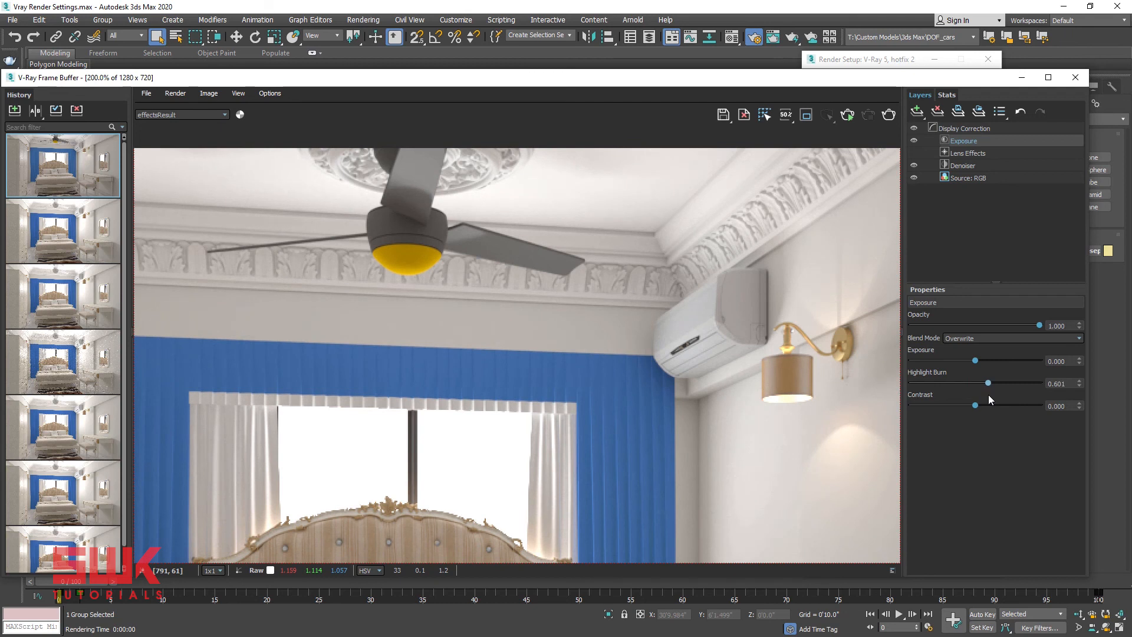
mouse_move(981, 410)
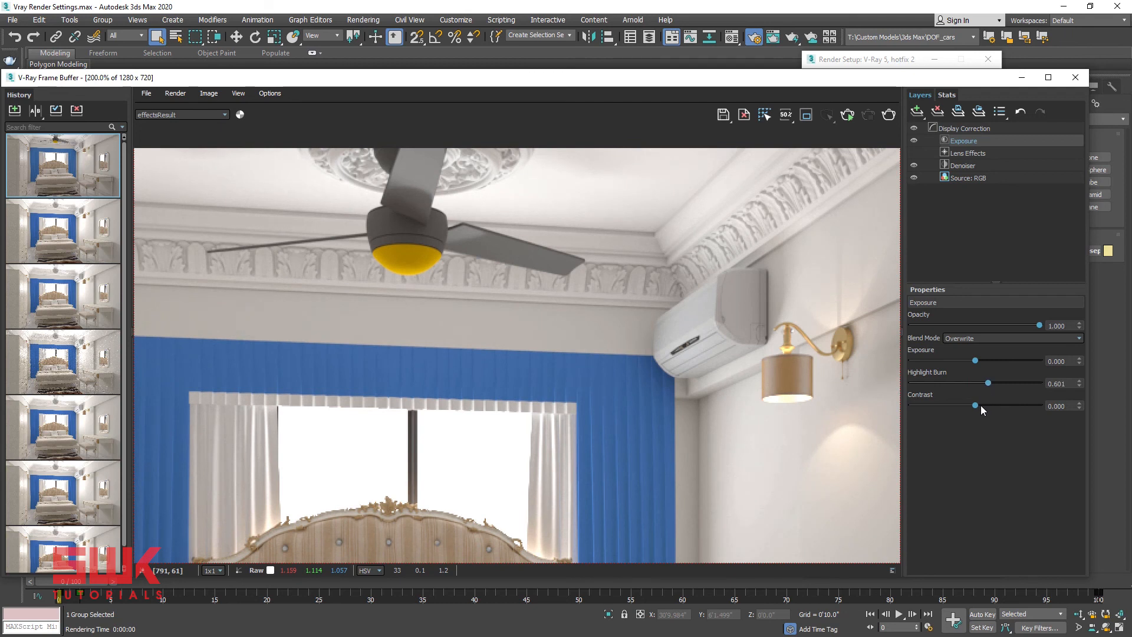
mouse_move(979, 411)
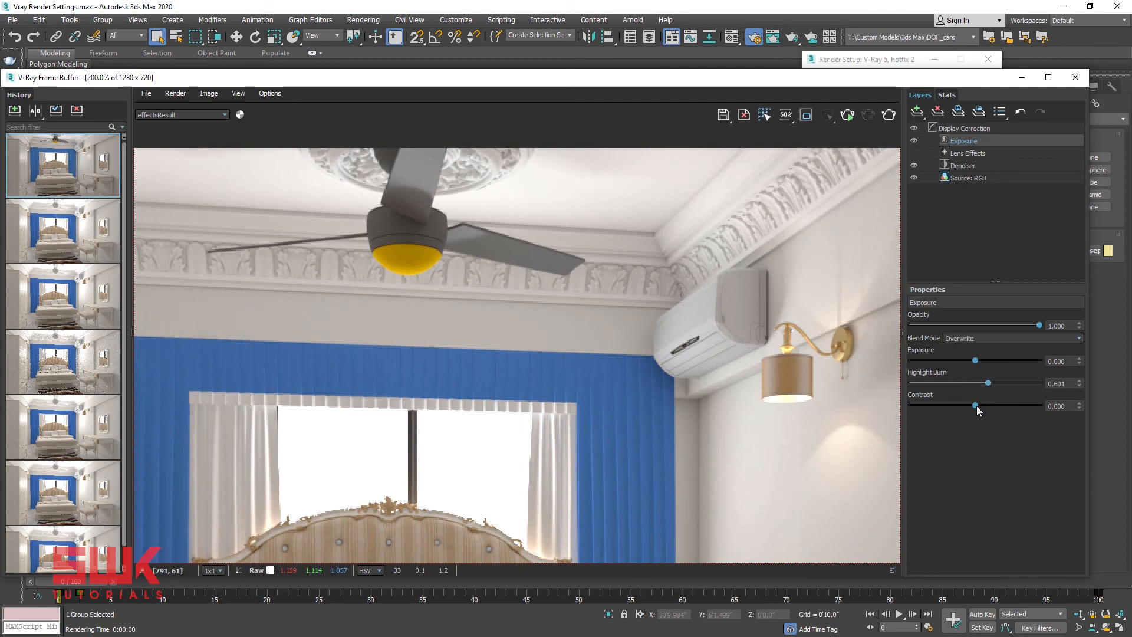
Set contrast to 0.100 and toggle the Exposure layer to compare before and after.
drag(975, 404, 977, 405)
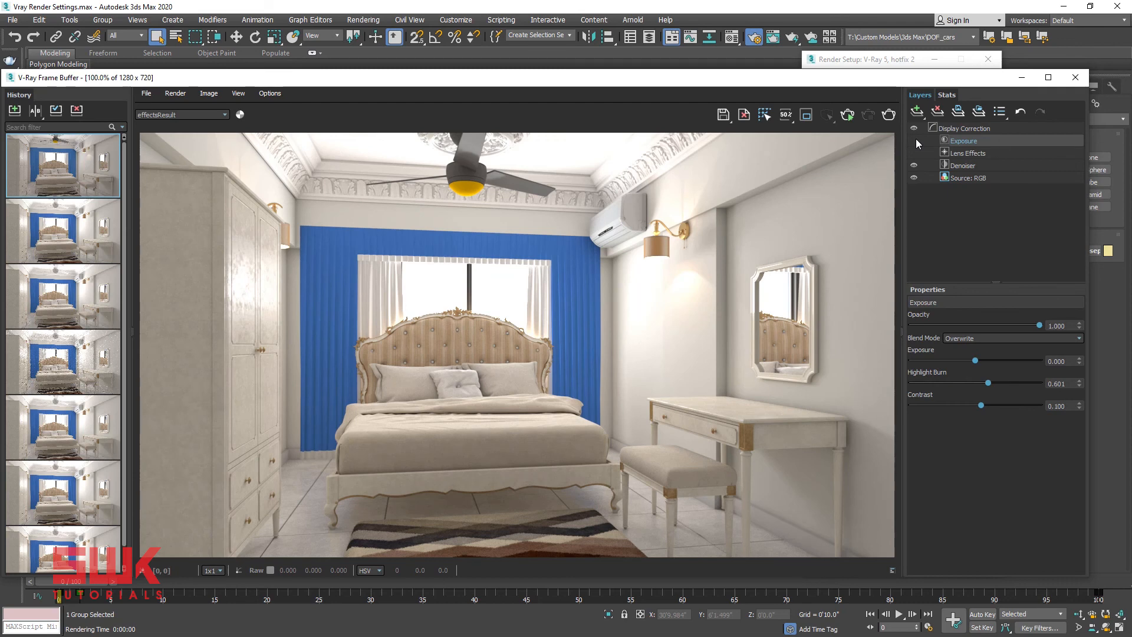
click(913, 141)
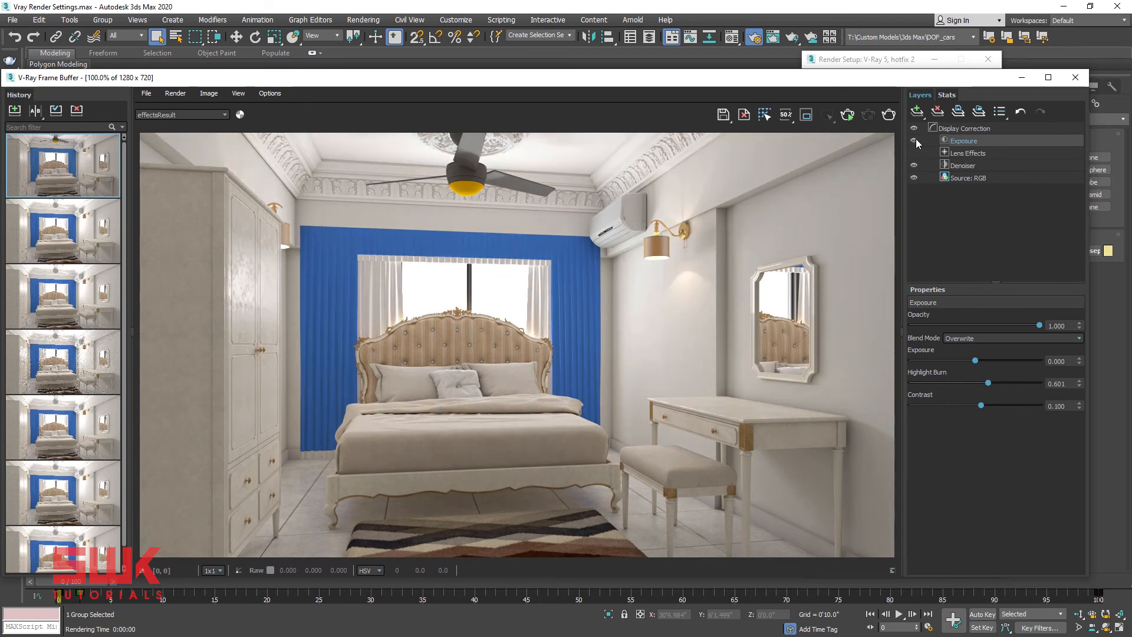